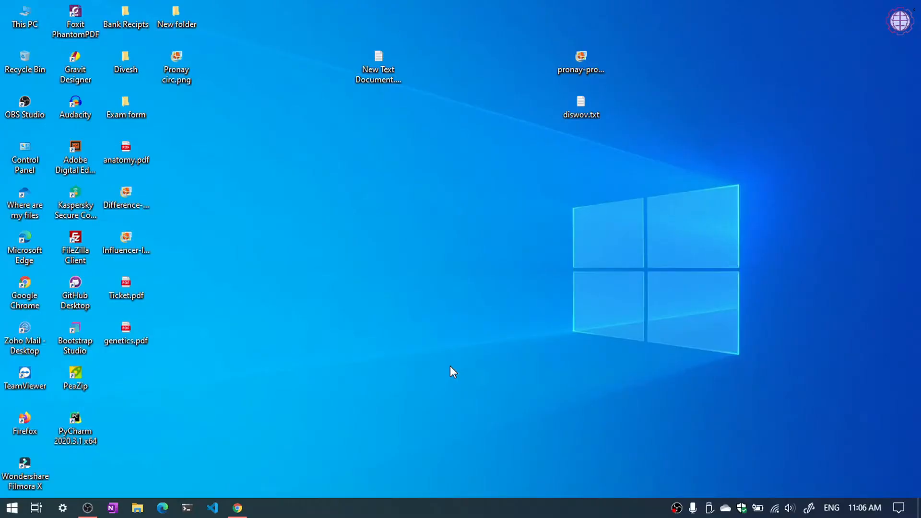
mouse_move(396, 466)
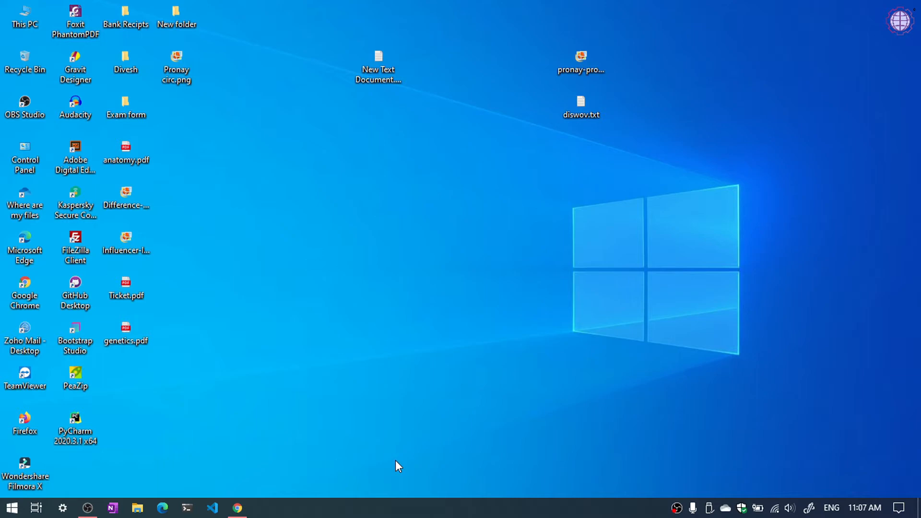
mouse_move(359, 451)
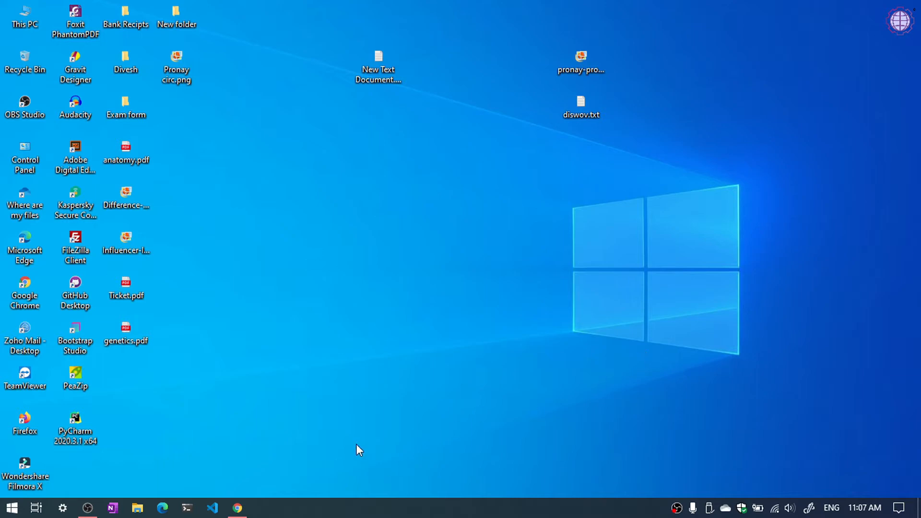
Visit the MAMP for Windows page at mamp.info/en/windows in Chrome.
click(237, 507)
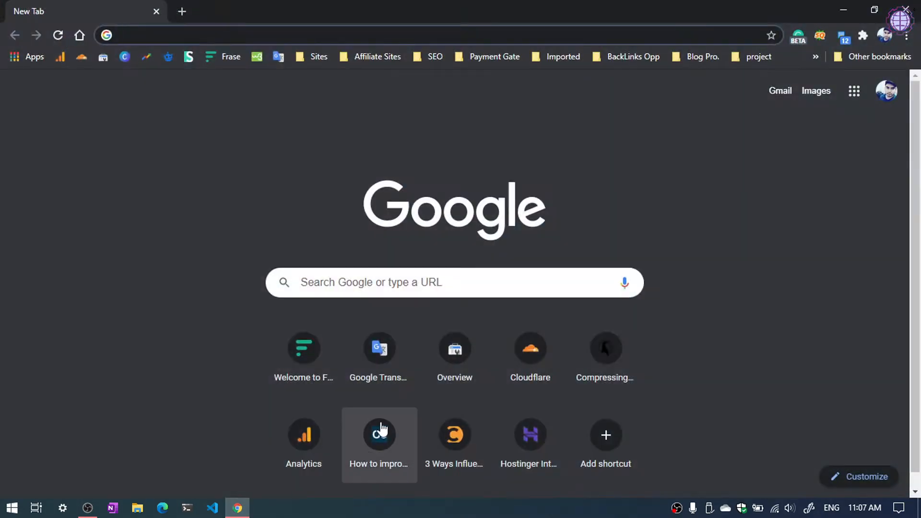
click(412, 35)
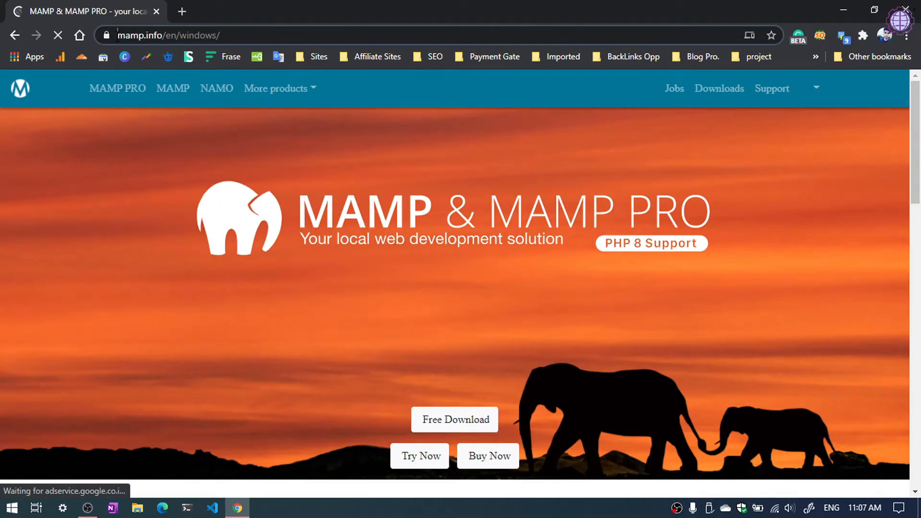
click(167, 35)
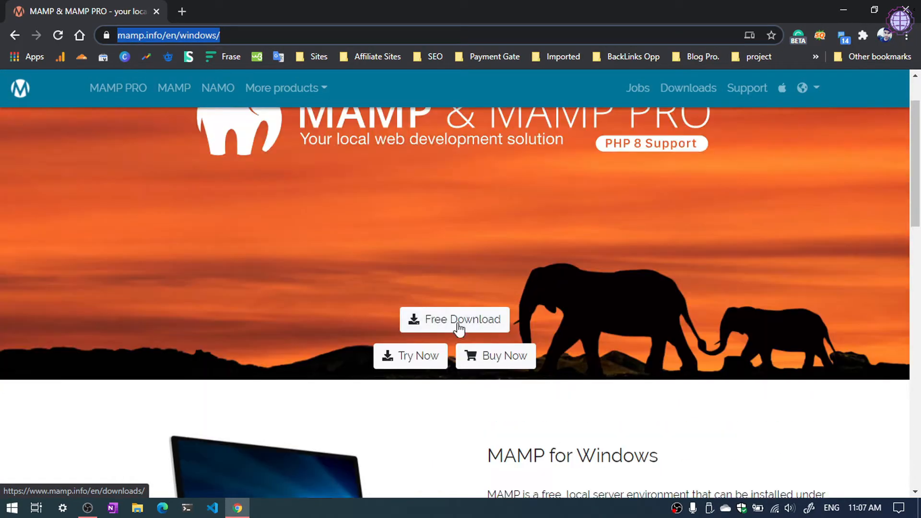
scroll(down, 3)
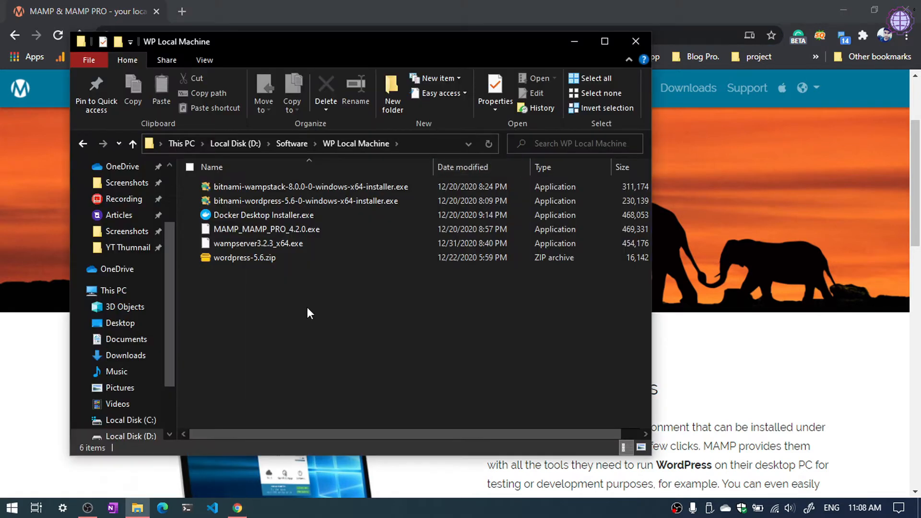
Launch MAMP_MAMP_PRO_4.2.0.exe from the WP Local Machine folder.
click(266, 229)
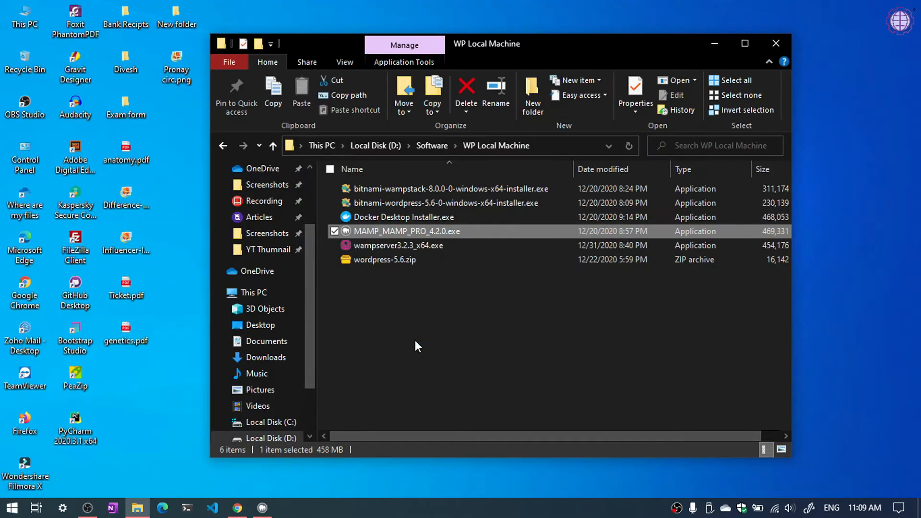
double_click(407, 231)
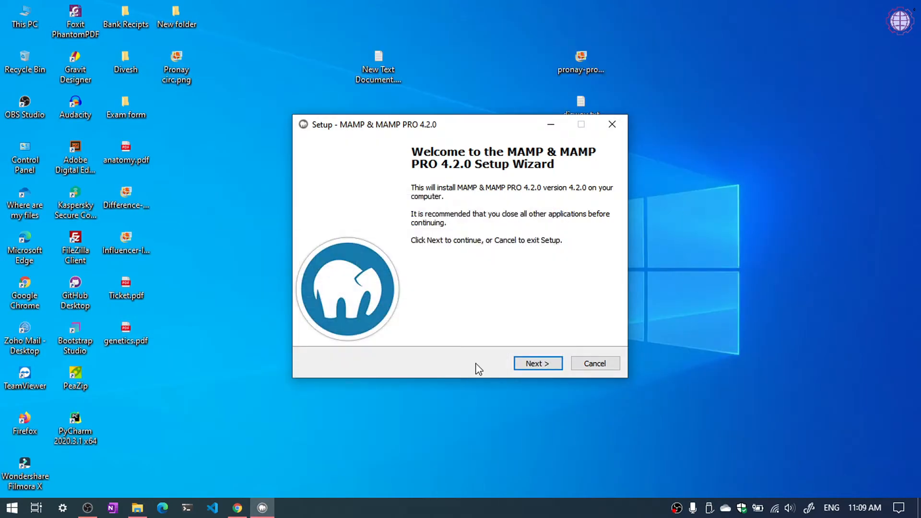
mouse_move(504, 310)
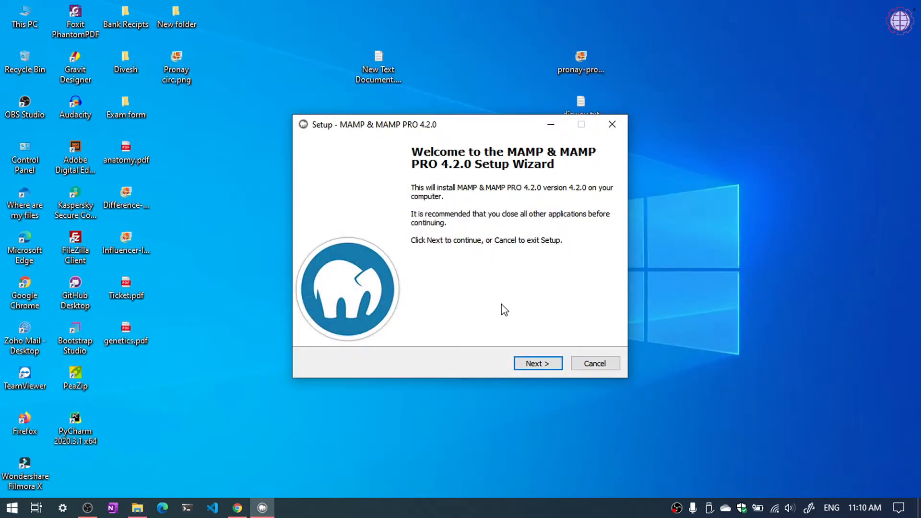
mouse_move(475, 307)
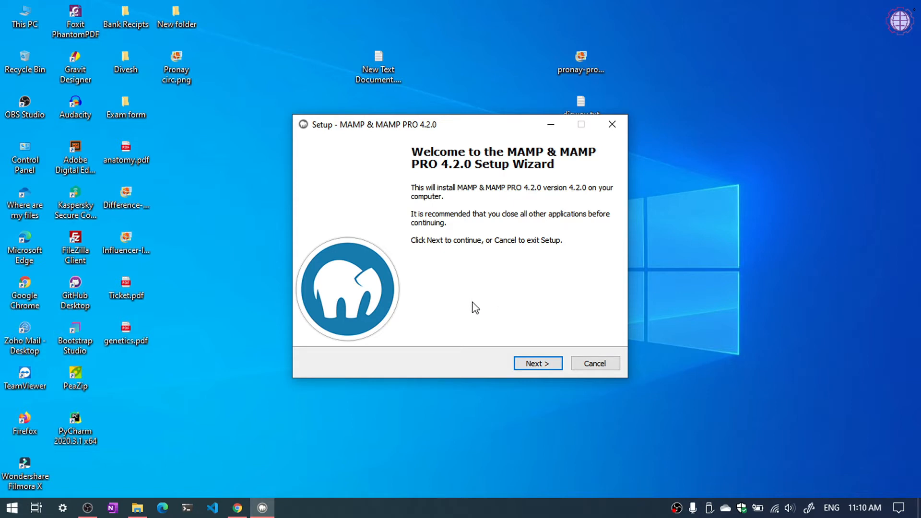
Keep MAMP PRO and Bonjour components and accept the license agreement.
click(538, 363)
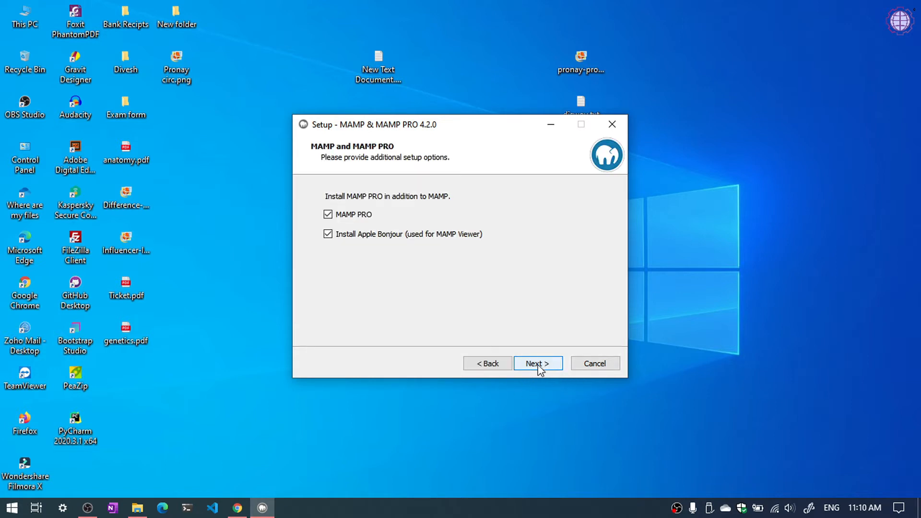
click(537, 363)
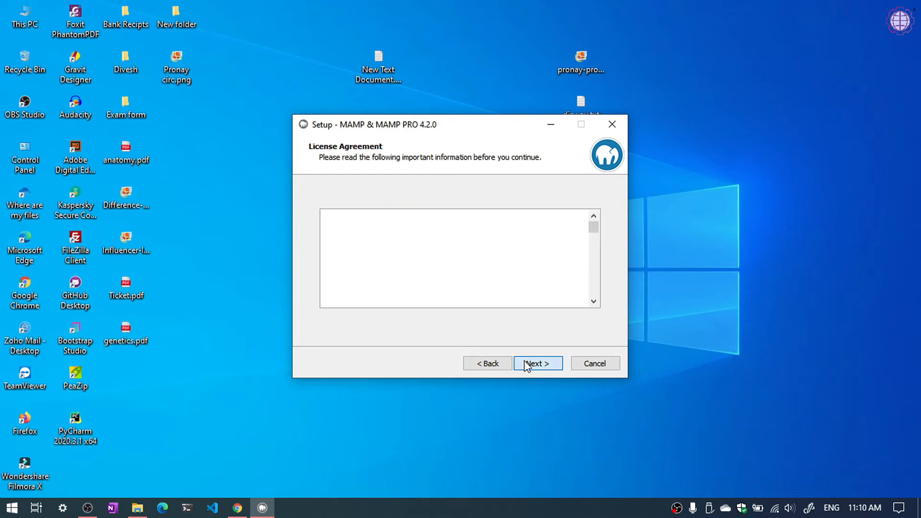
click(537, 363)
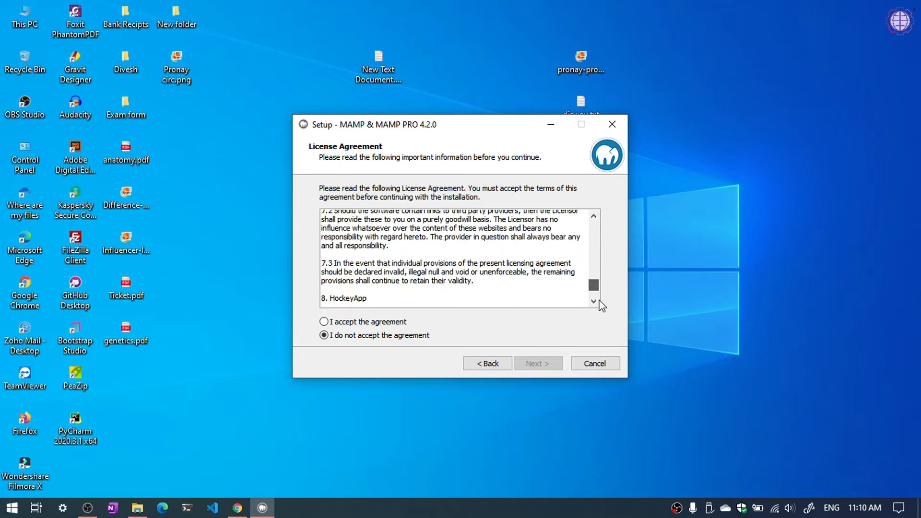
scroll(down, 3)
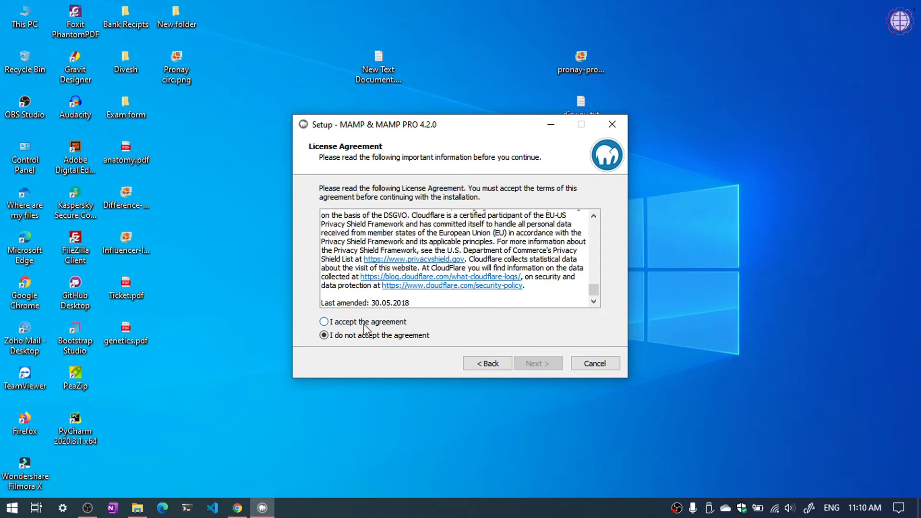
click(536, 363)
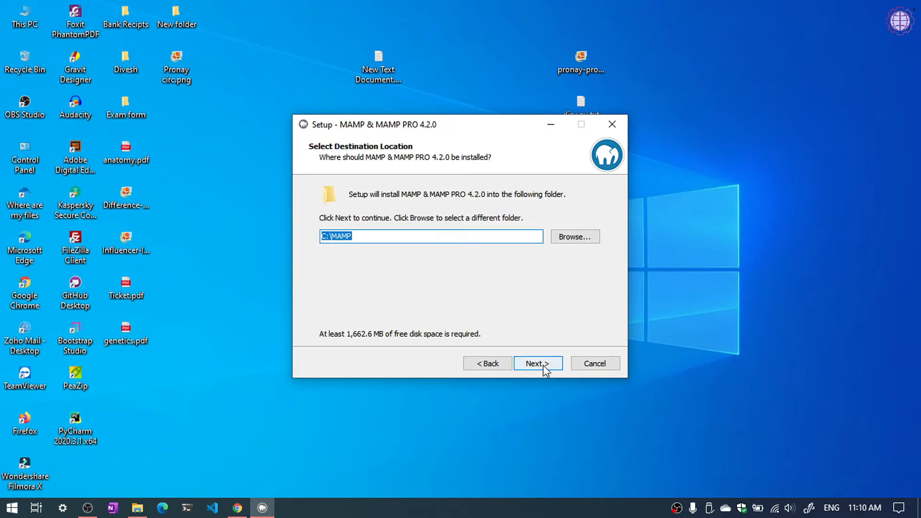
Keep C:\MAMP destination, MAMP Start Menu folder and desktop icon, reaching Ready to Install.
click(537, 363)
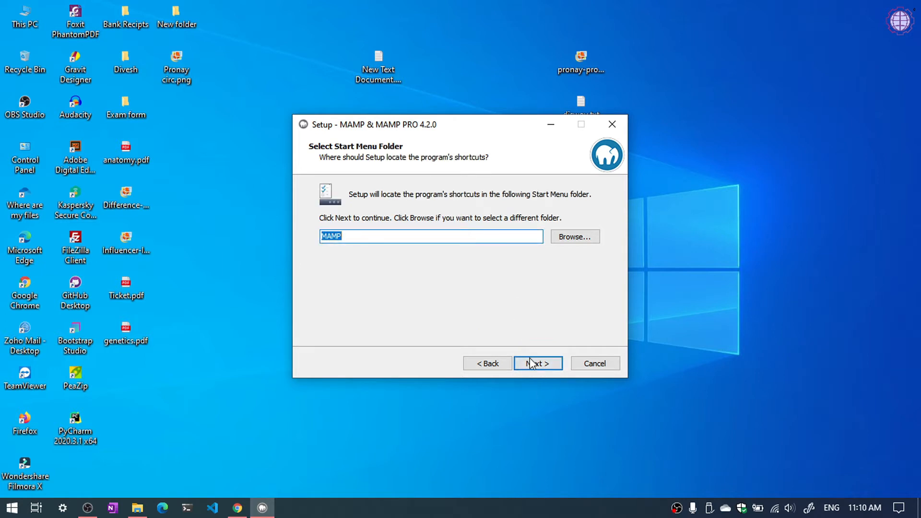
click(537, 363)
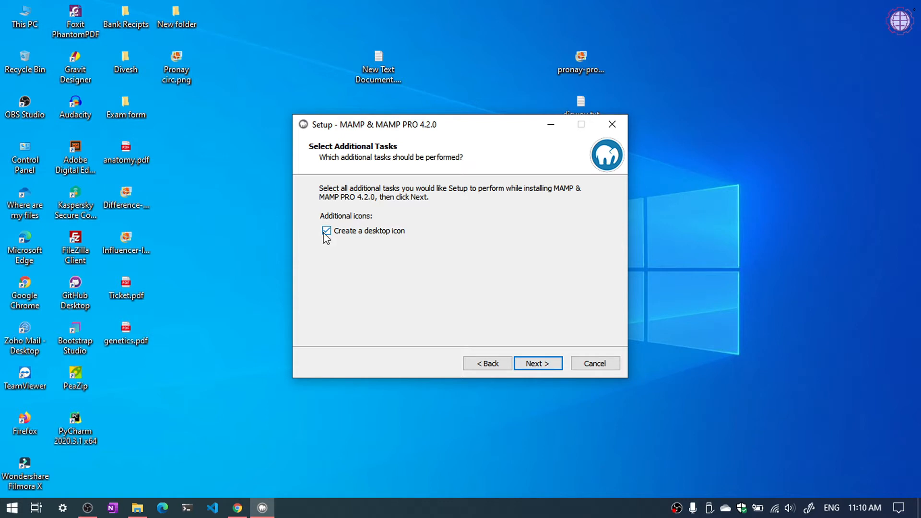
click(537, 363)
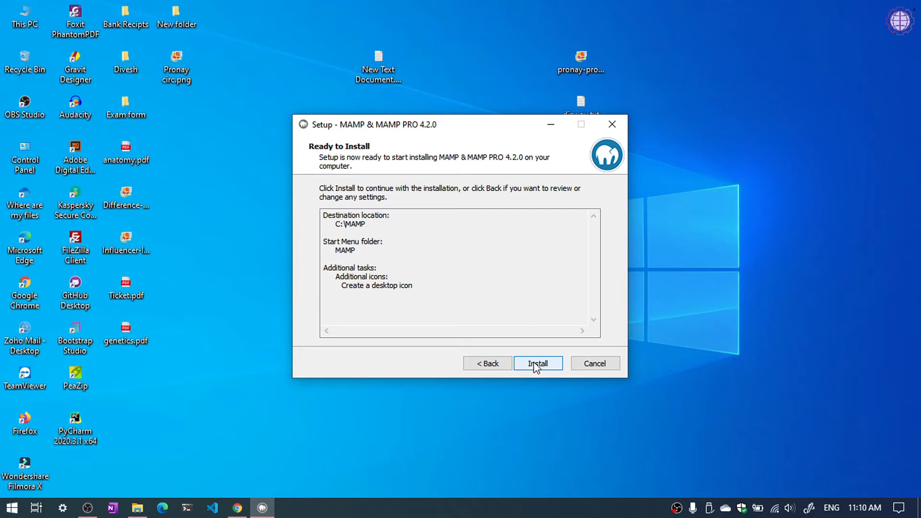
Install MAMP & MAMP PRO 4.2.0 and finish the setup wizard.
click(537, 363)
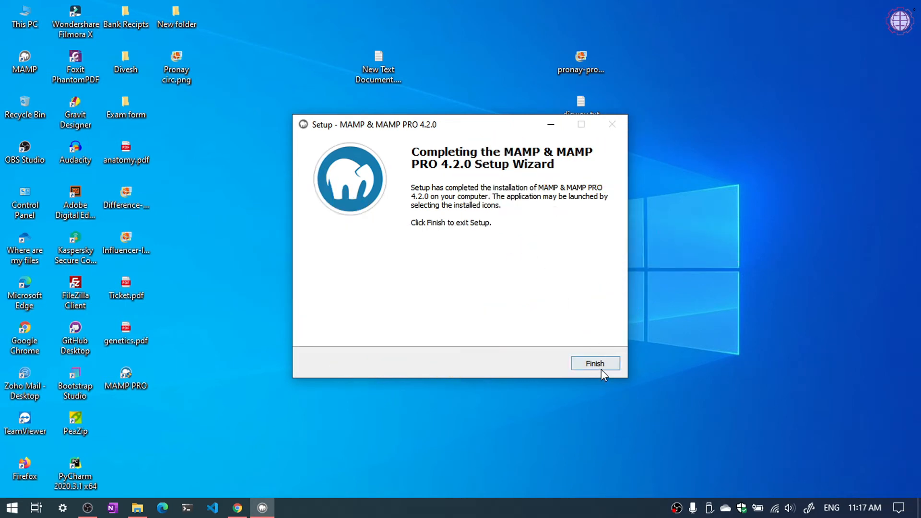
click(595, 363)
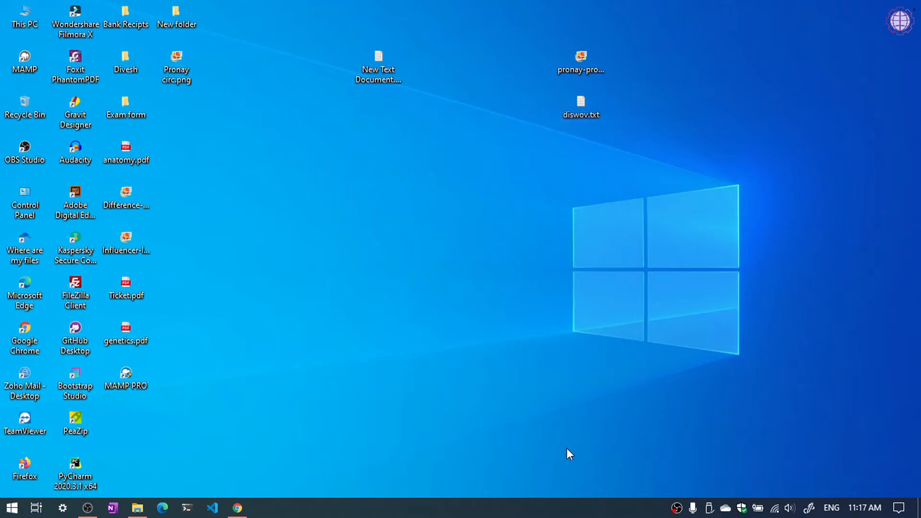
mouse_move(89, 182)
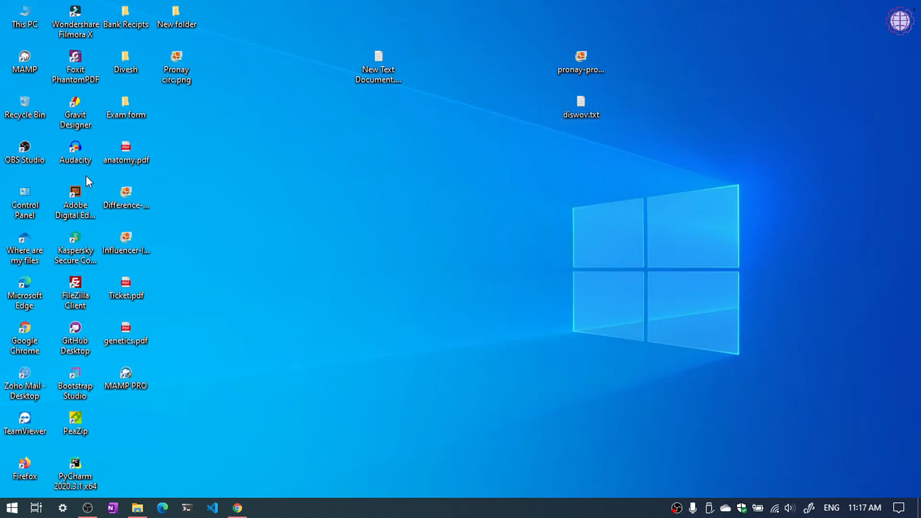
mouse_move(141, 404)
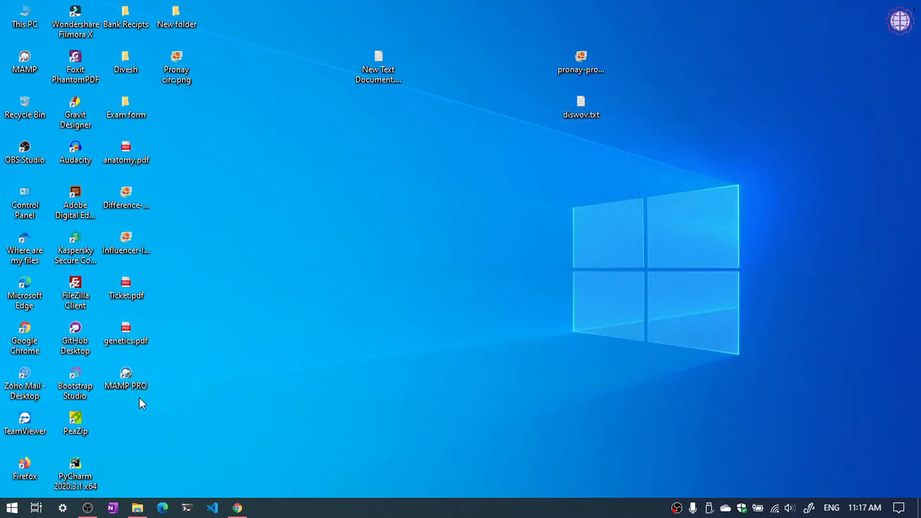
Launch MAMP and start Apache and MySQL, allowing both through the firewall.
click(24, 64)
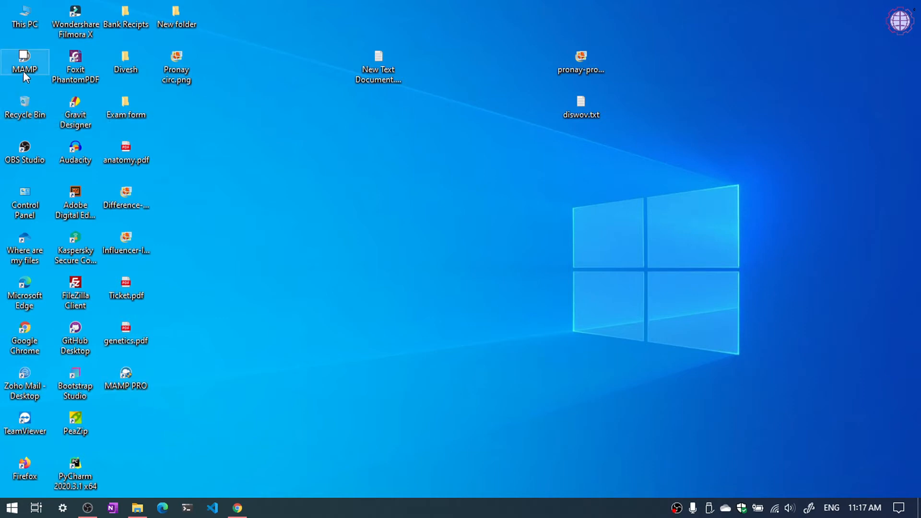
double_click(24, 67)
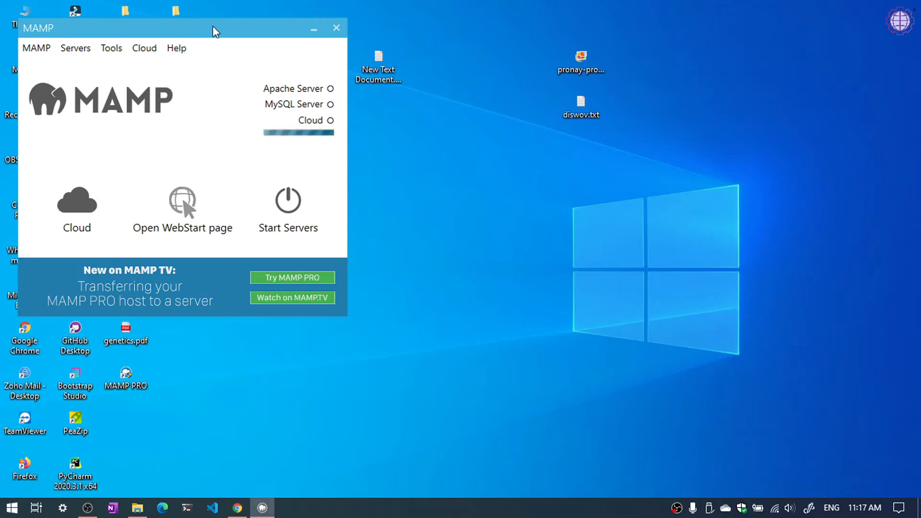
click(287, 208)
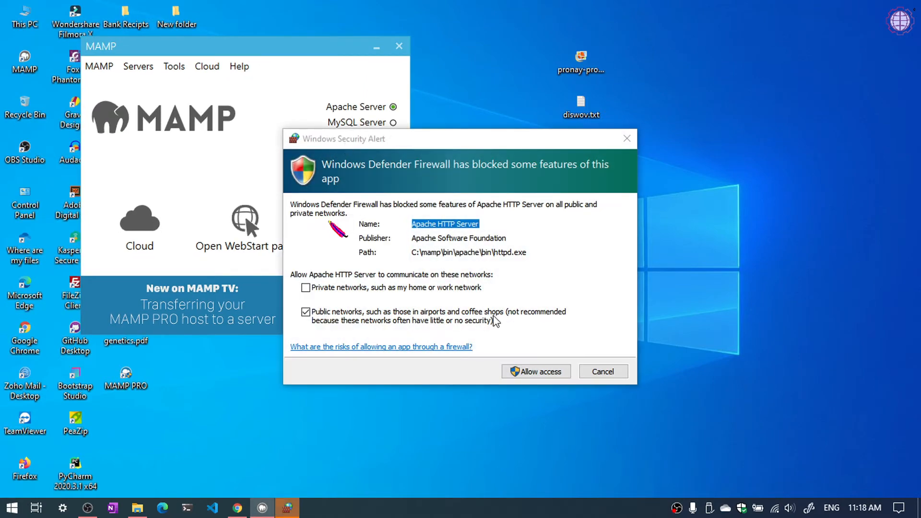
click(535, 371)
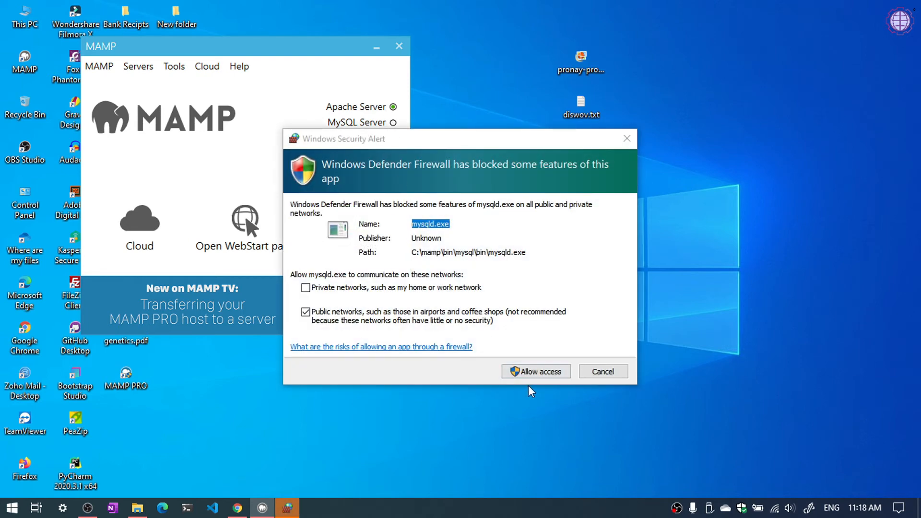
click(534, 370)
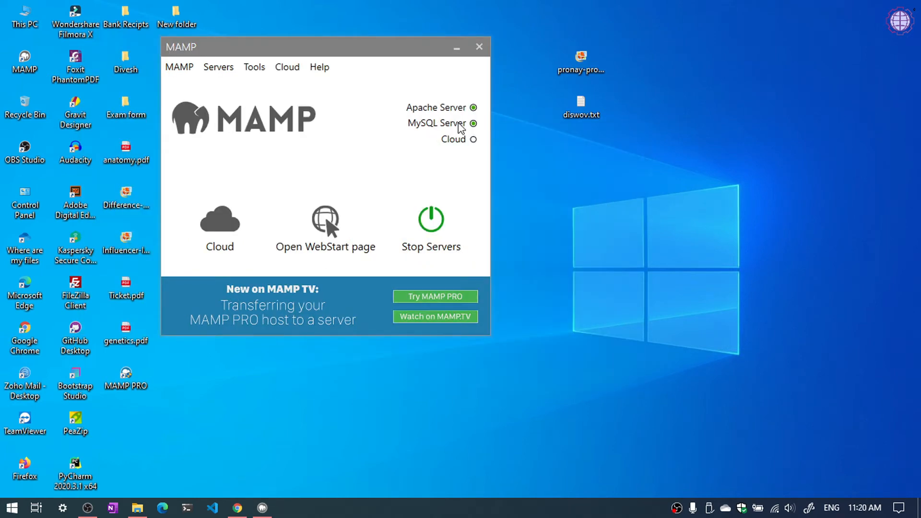
mouse_move(435, 101)
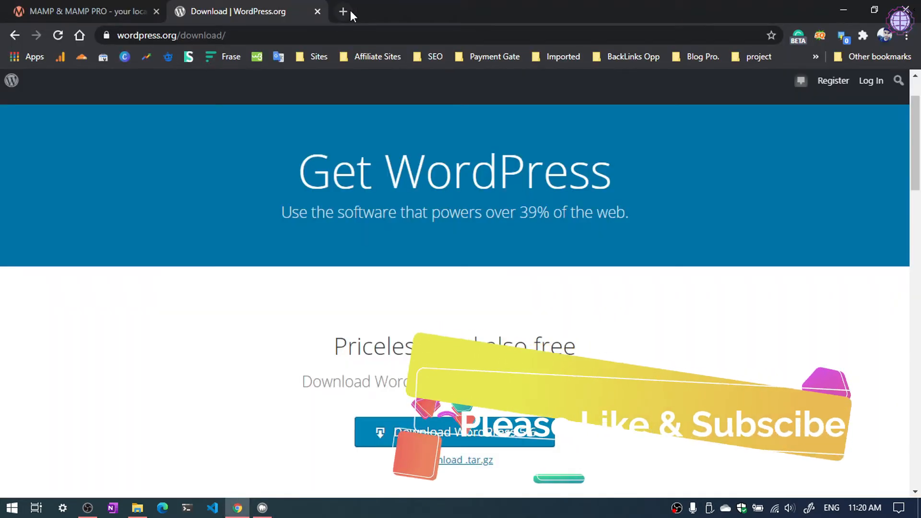
Load localhost/MAMP in a new tab and check the MySQL connection details.
click(344, 12)
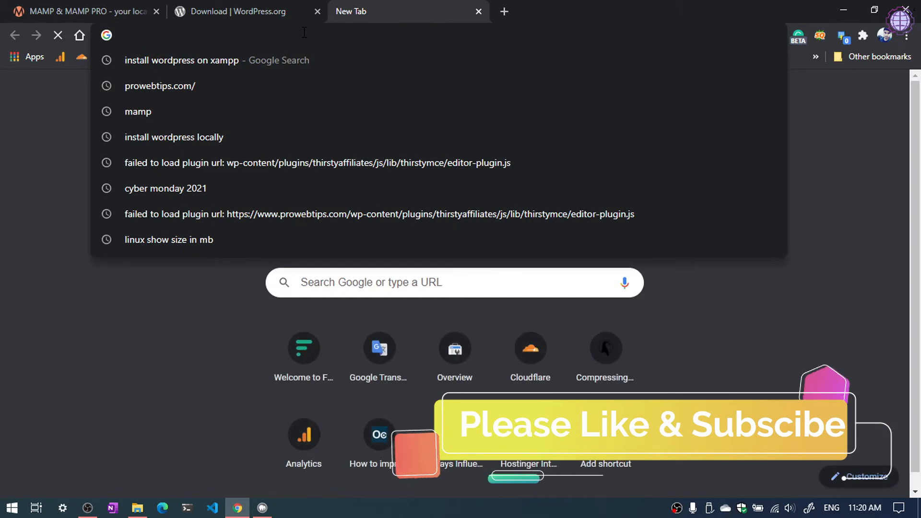
text(localhost)
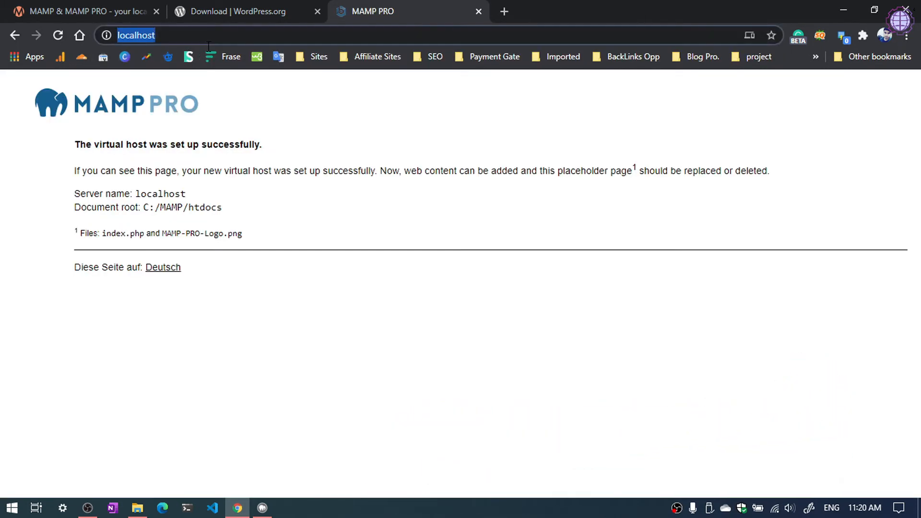
mouse_move(170, 84)
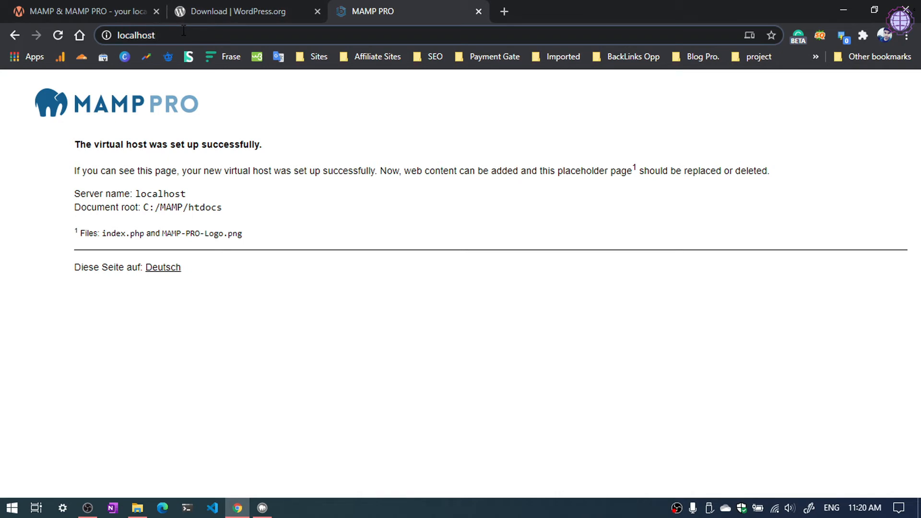
text(:)
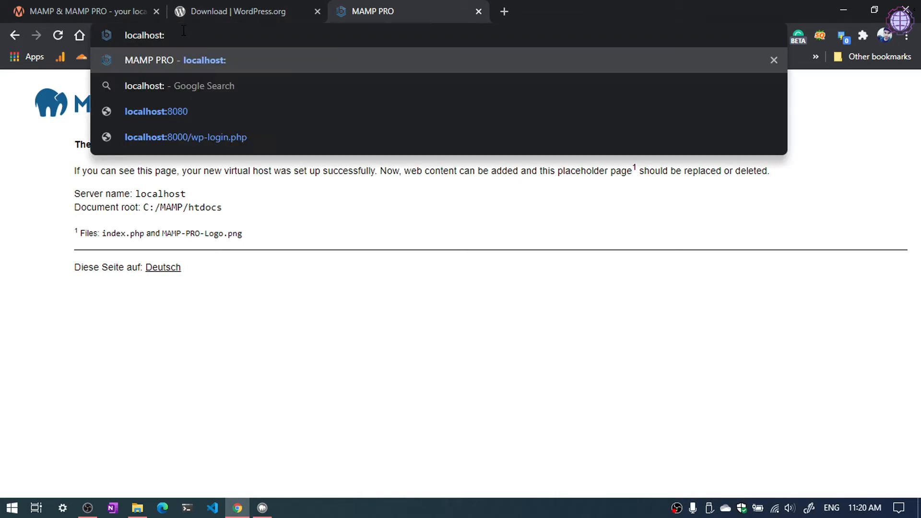
text(/MAM)
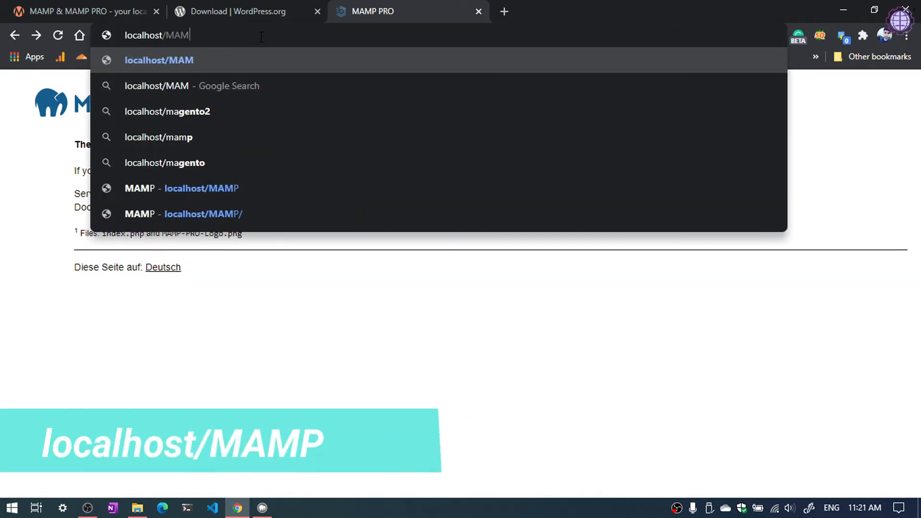
text(P)
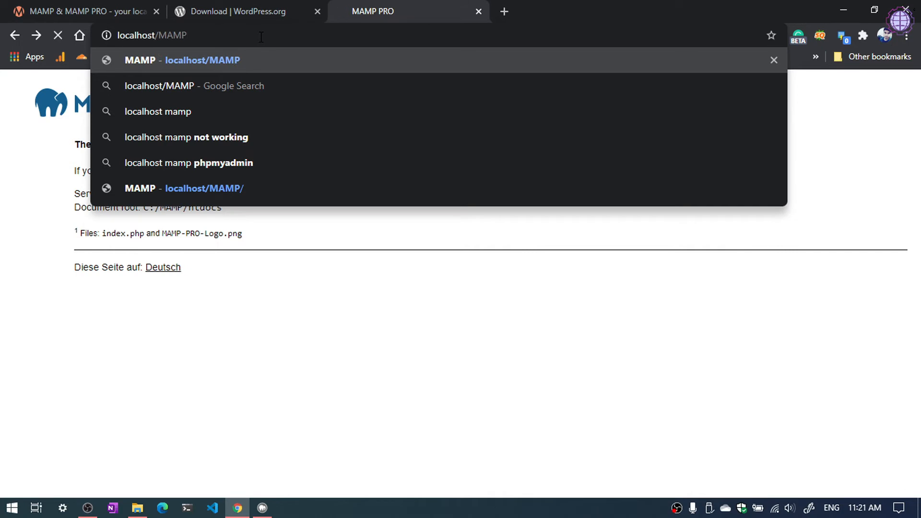
click(203, 59)
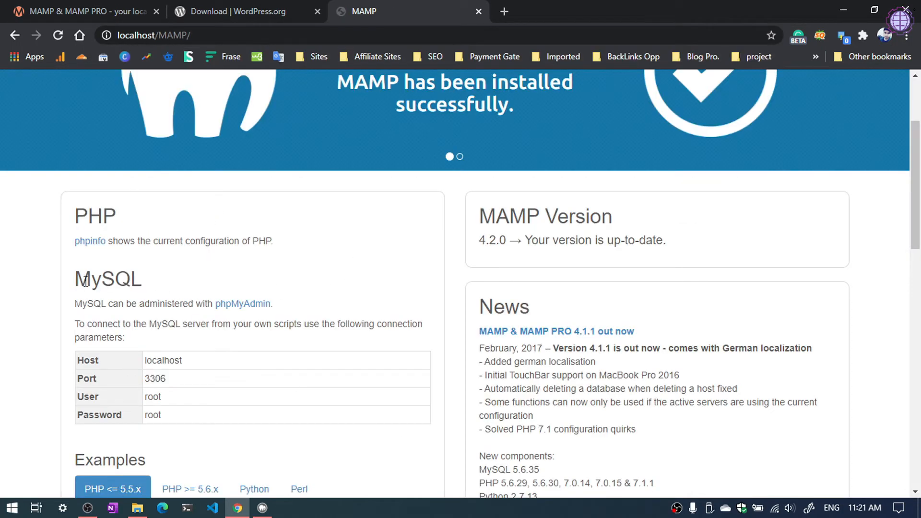
double_click(109, 278)
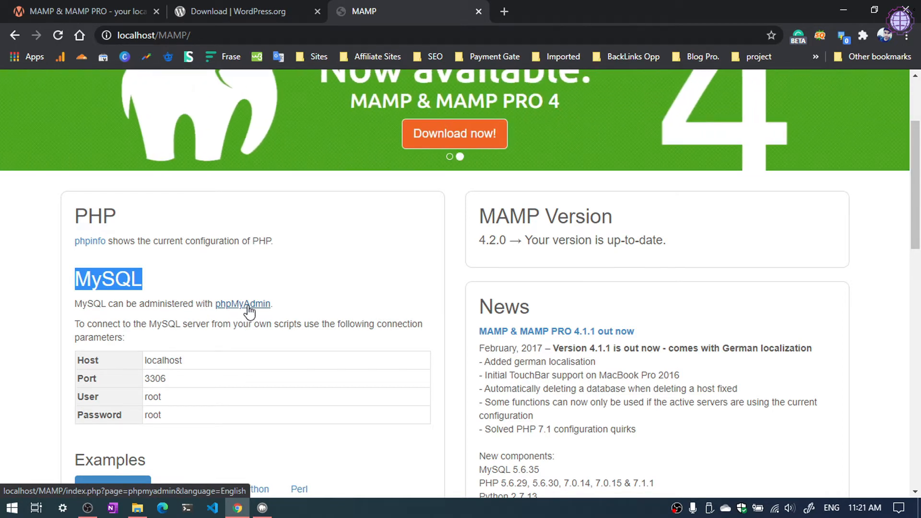
In phpMyAdmin's Databases list, create an empty database named wordpress.
click(242, 304)
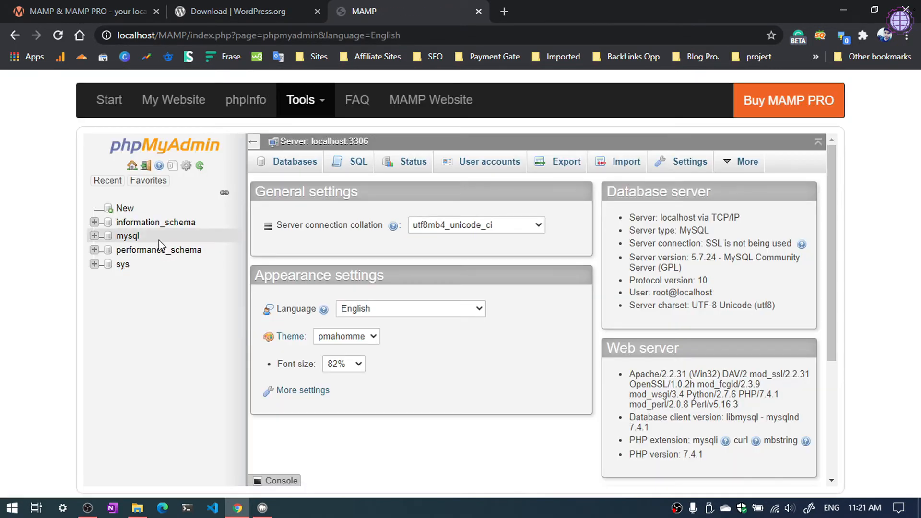
mouse_move(294, 163)
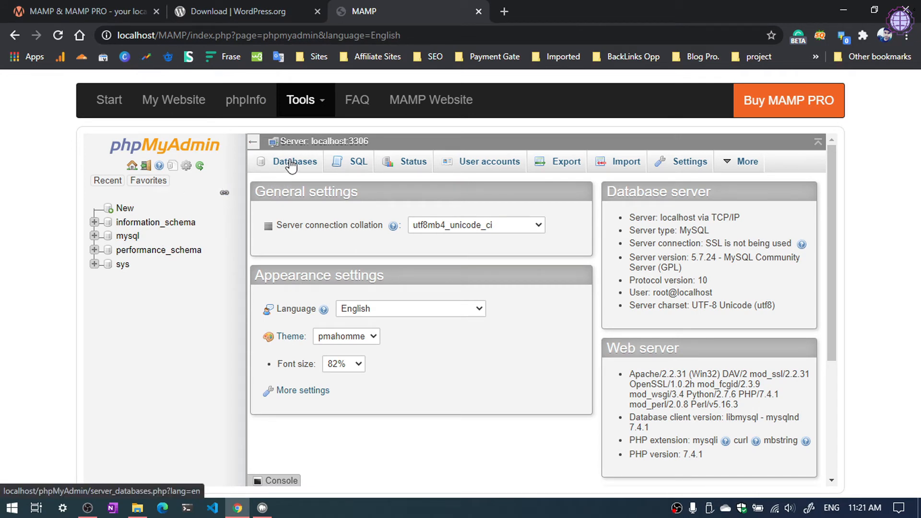
click(294, 161)
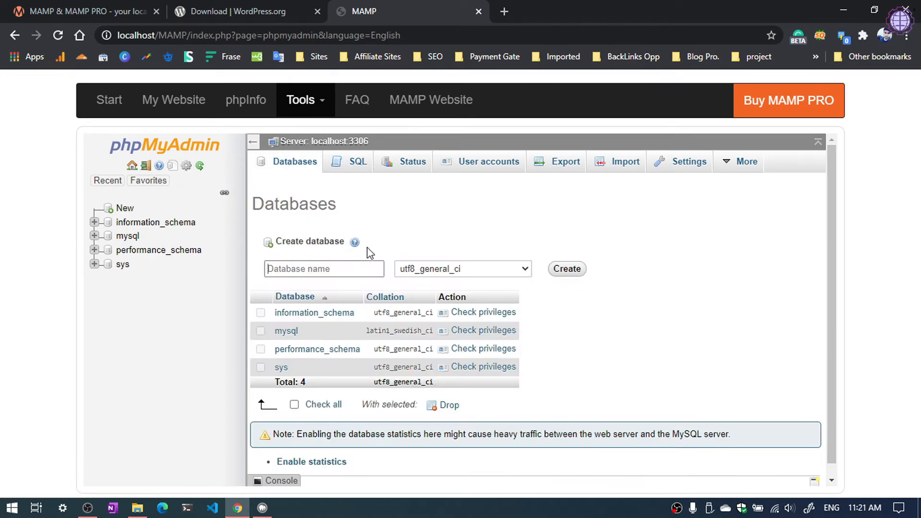
click(323, 268)
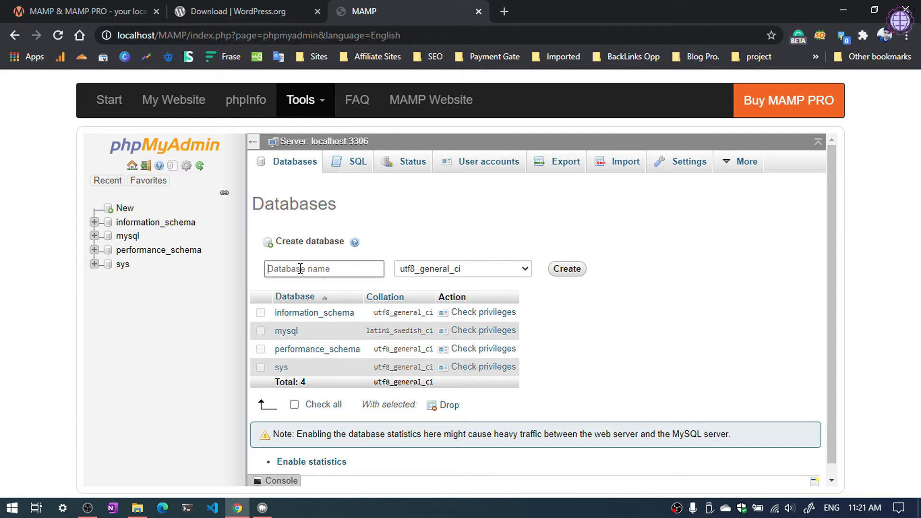
text(wordpress)
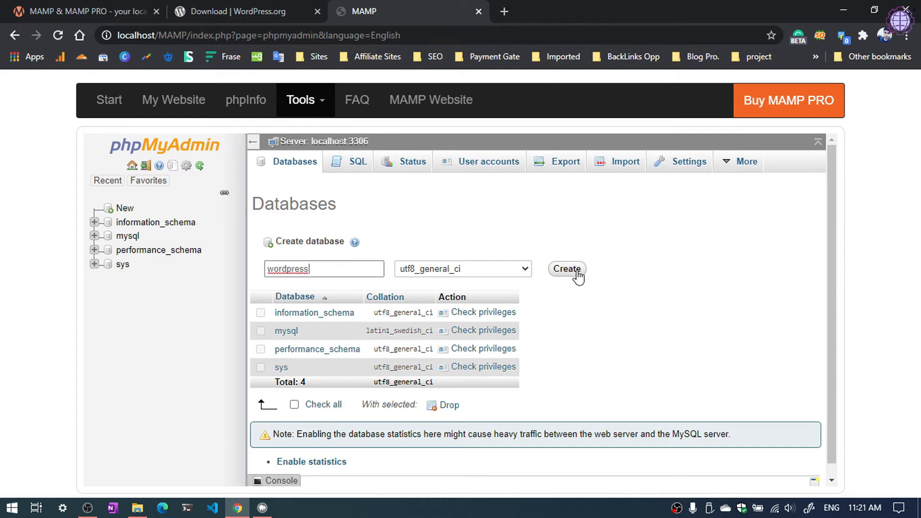
click(565, 269)
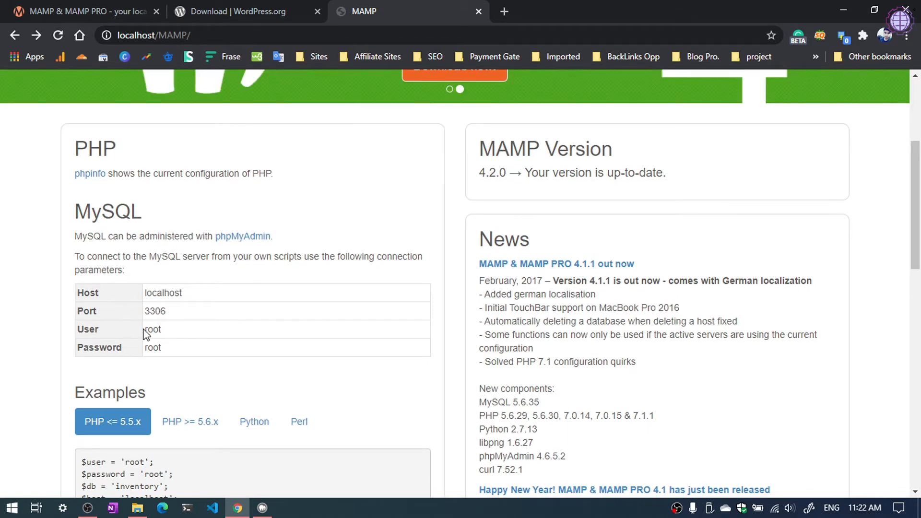
scroll(up, 3)
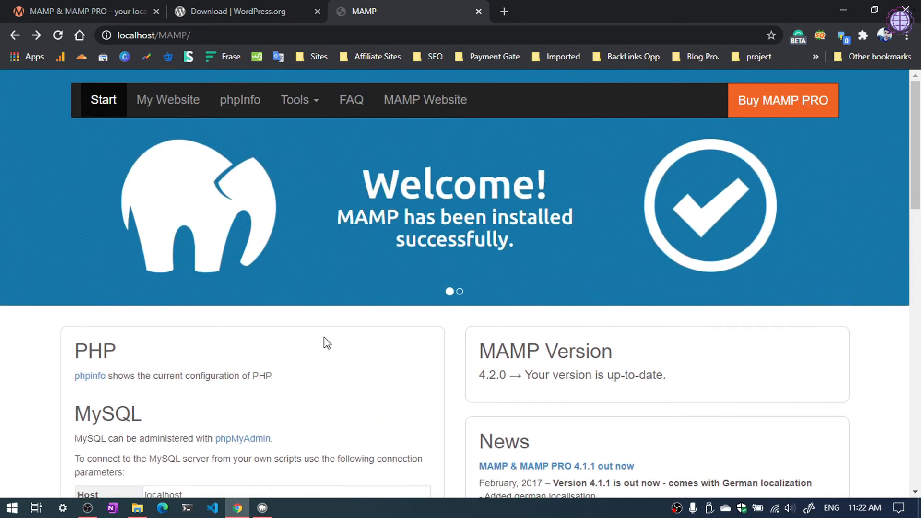
Download the WordPress 5.6 zip from wordpress.org/download into the WP Local Machine folder.
click(240, 12)
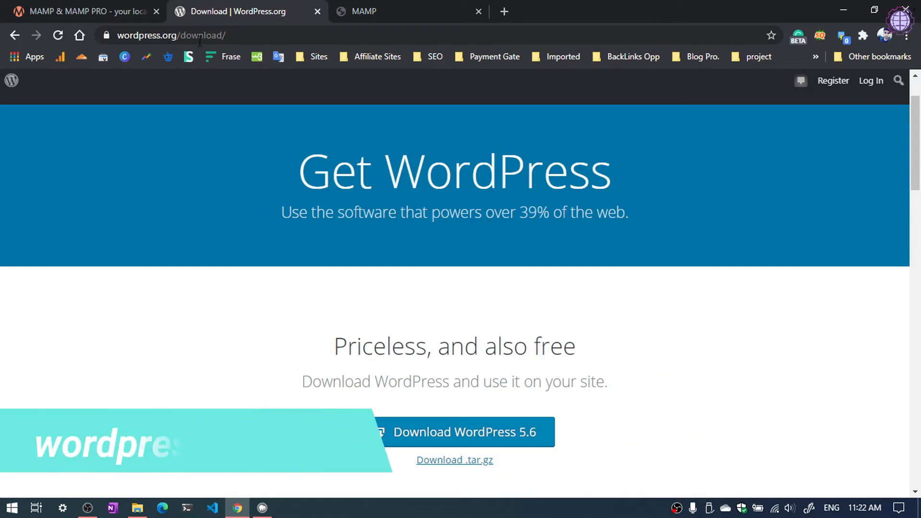
scroll(down, 3)
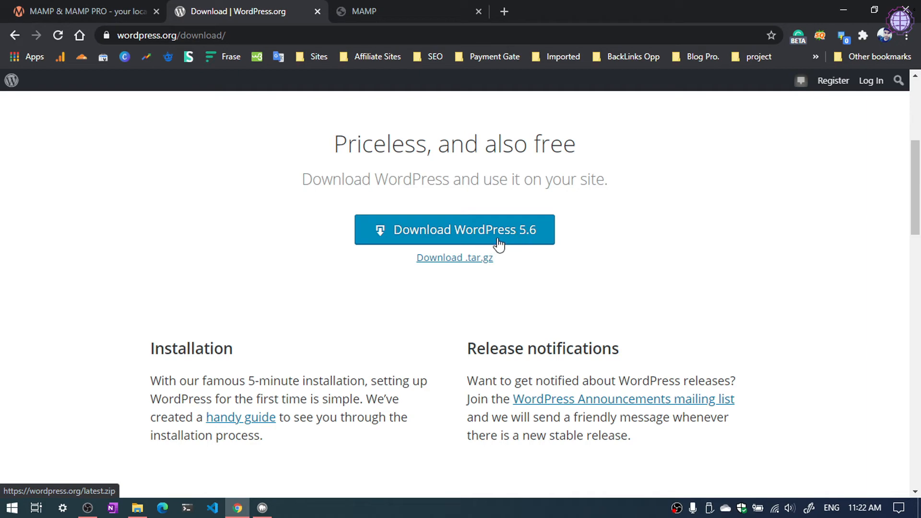
mouse_move(443, 286)
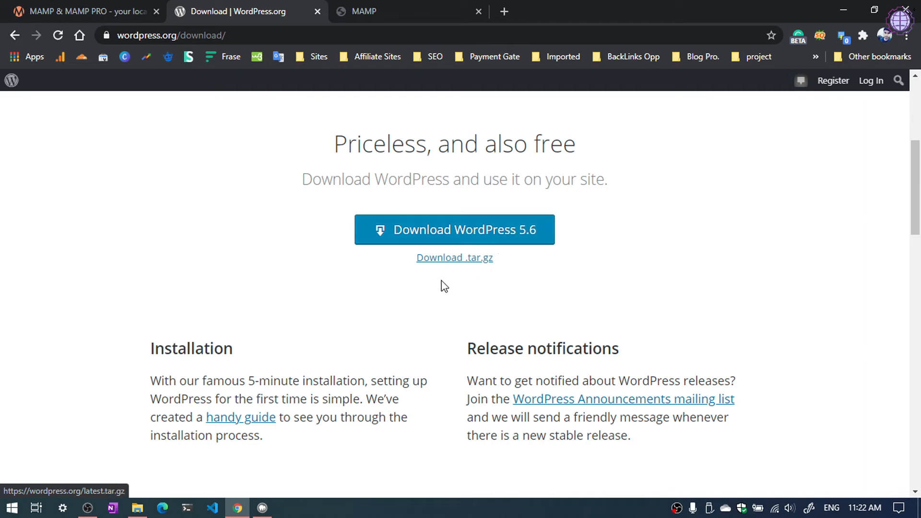
click(137, 508)
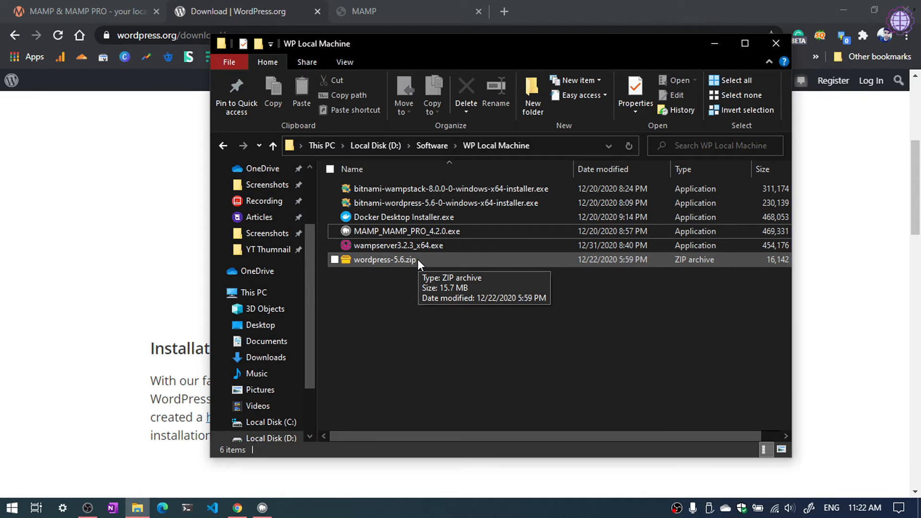
Extract wordpress-5.6.zip into C:\MAMP\htdocs as a wordpress folder.
click(383, 260)
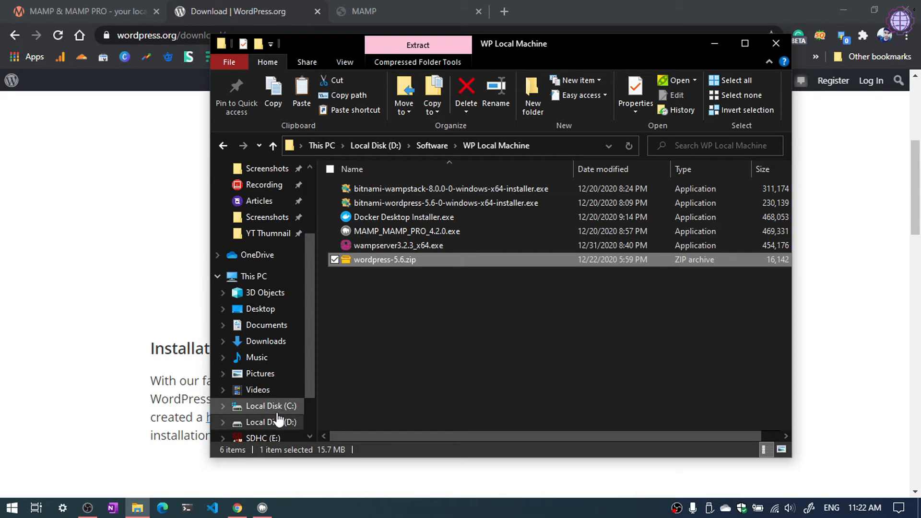
click(272, 406)
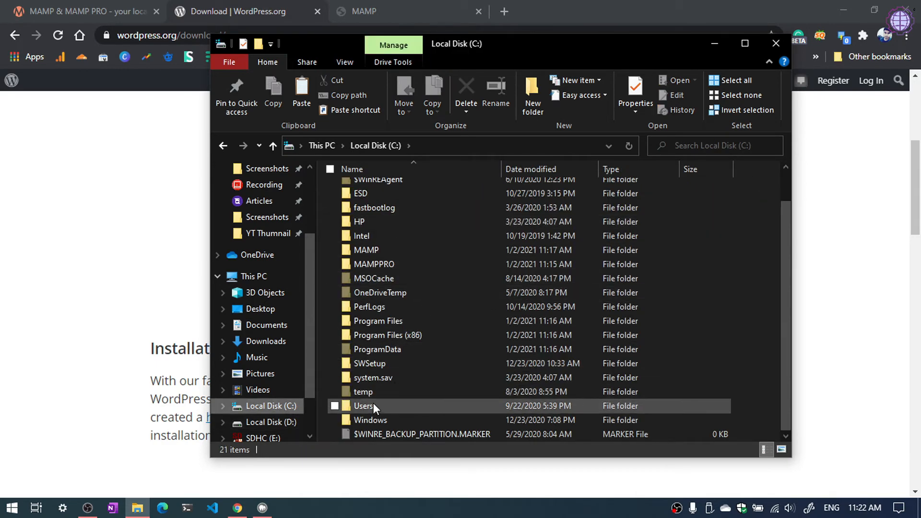
click(365, 250)
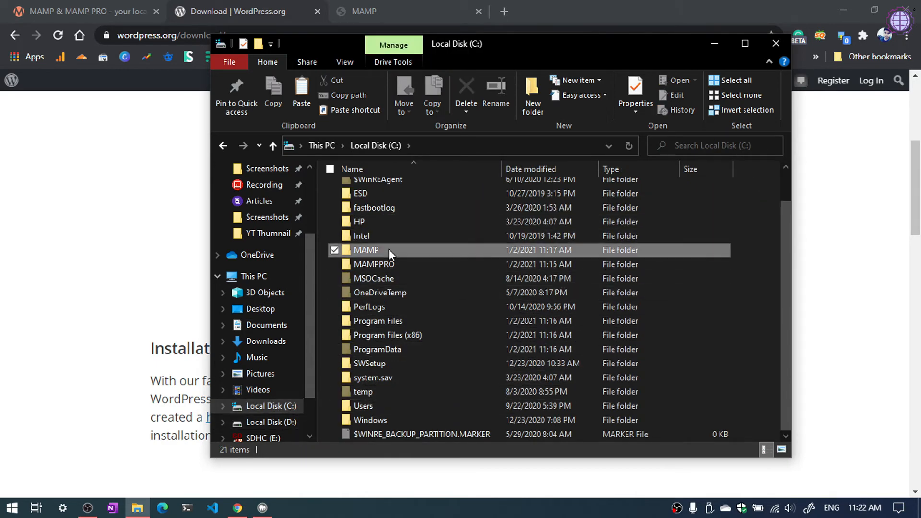
double_click(365, 250)
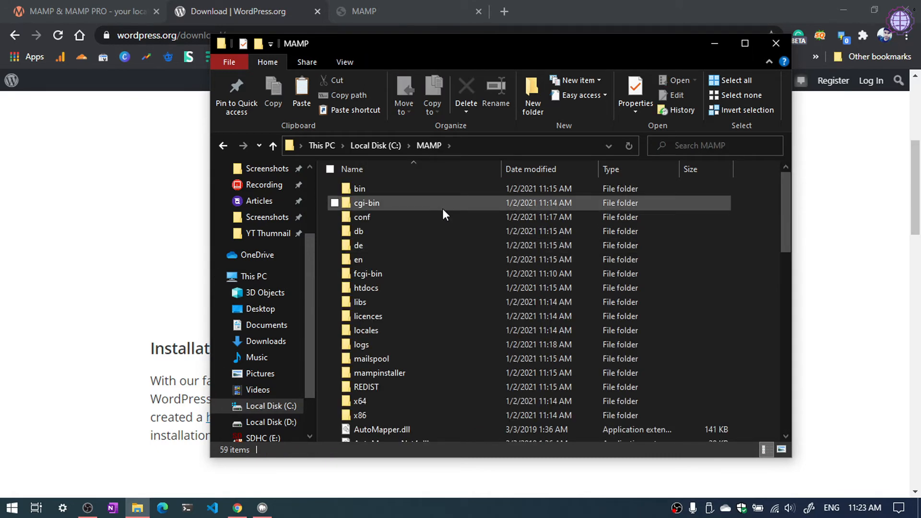
mouse_move(404, 207)
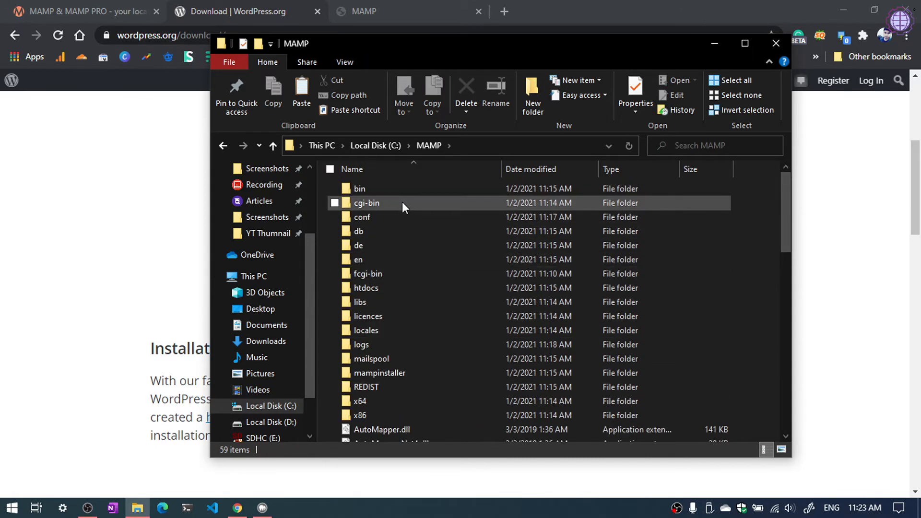
click(365, 288)
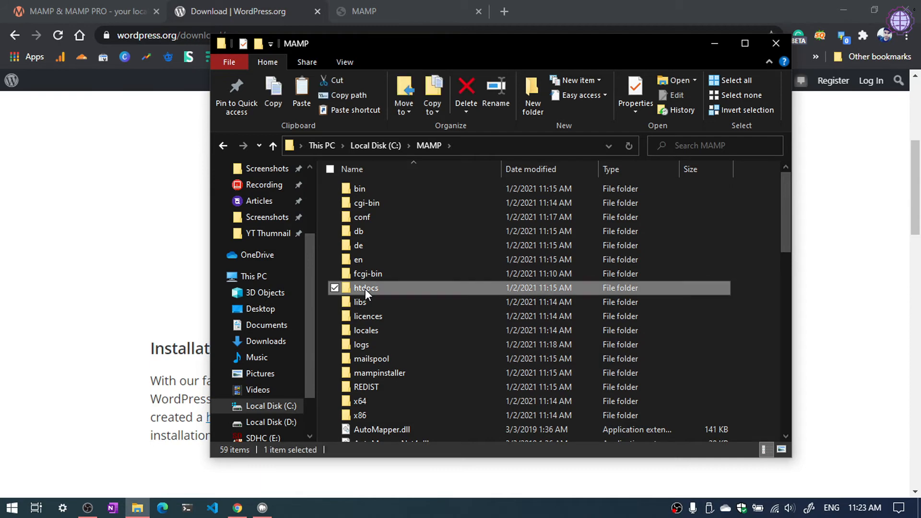
double_click(366, 288)
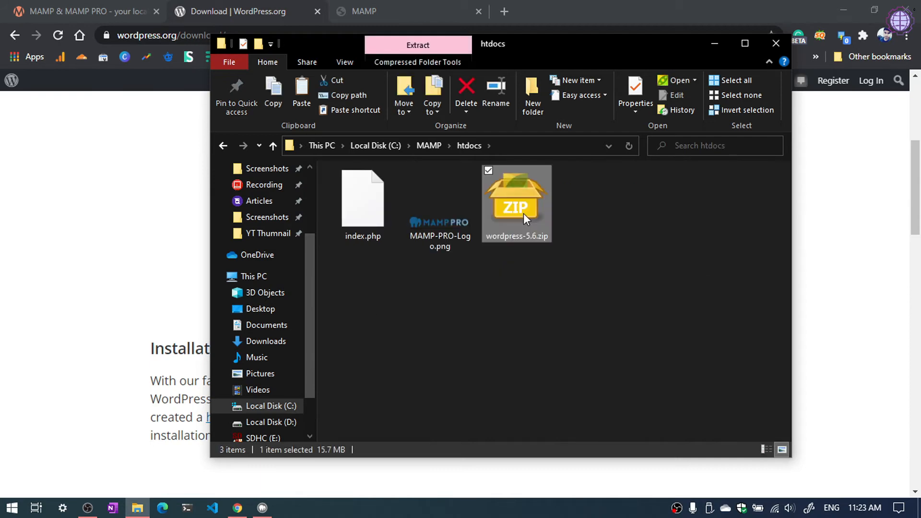
click(417, 45)
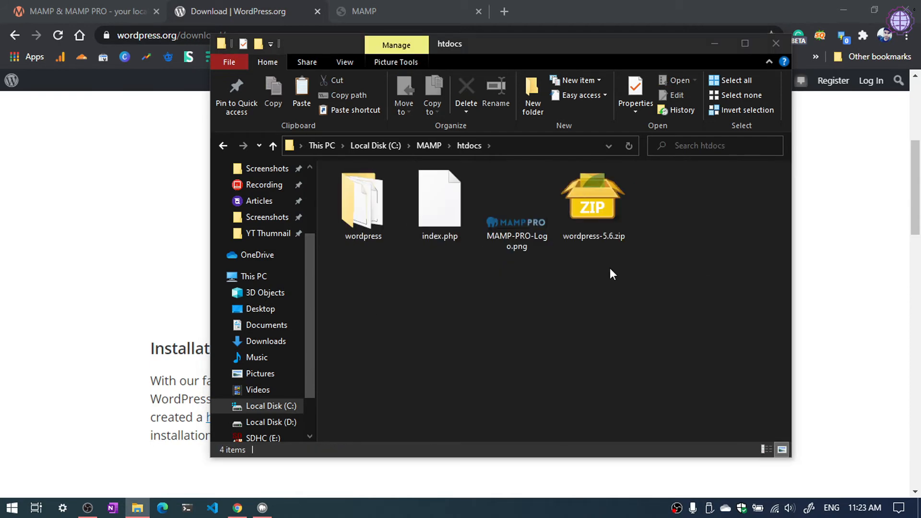
click(593, 199)
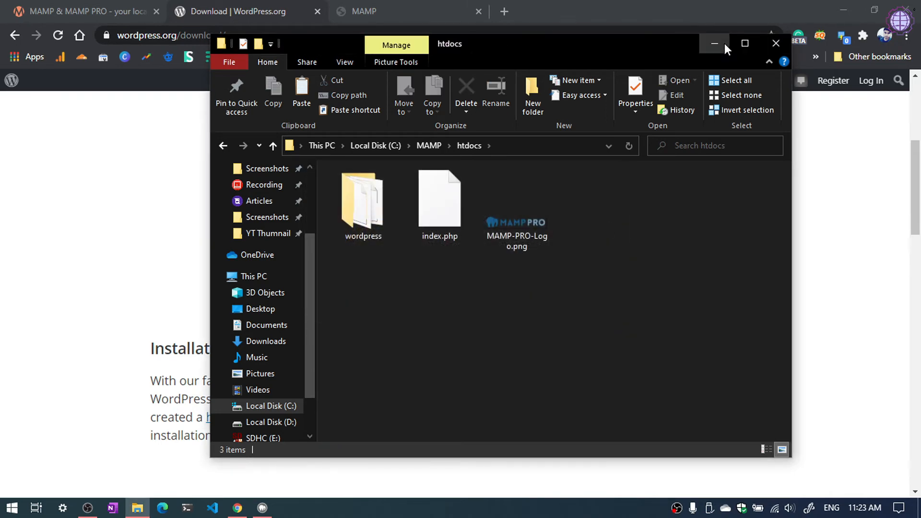
Load localhost/wordpress in a new Chrome tab to reach the setup page.
click(713, 43)
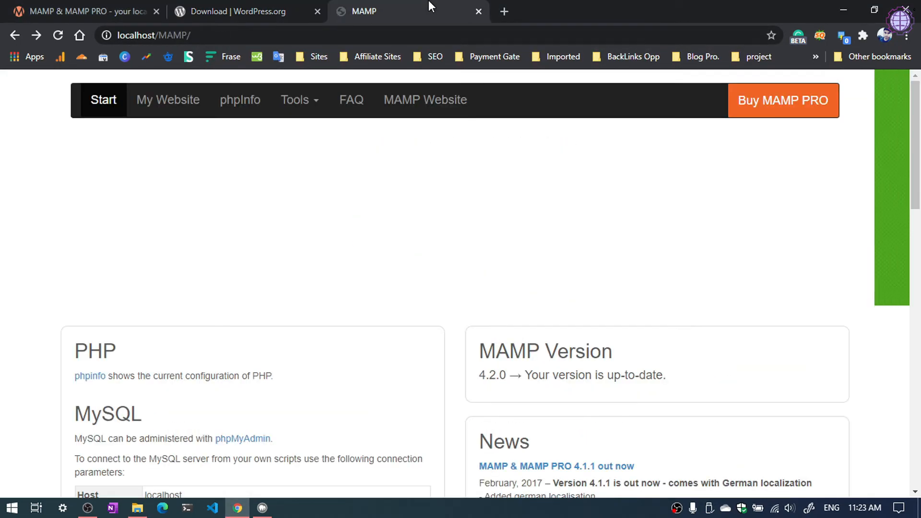
click(504, 12)
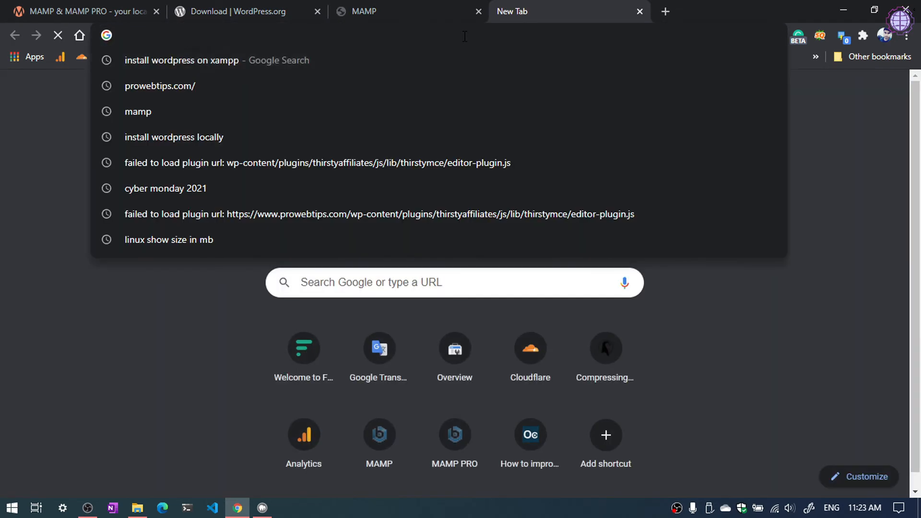
text(localhost/)
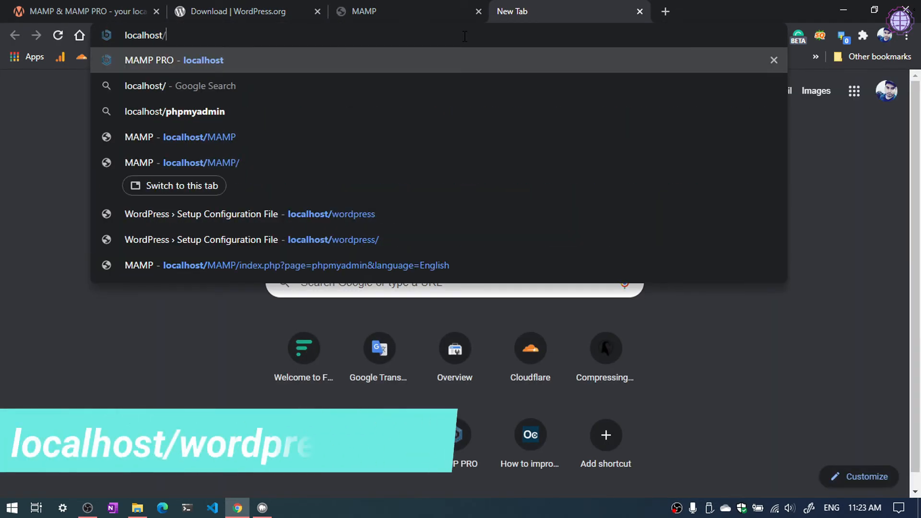
text(wordpress/wp-admin/setup-config.php)
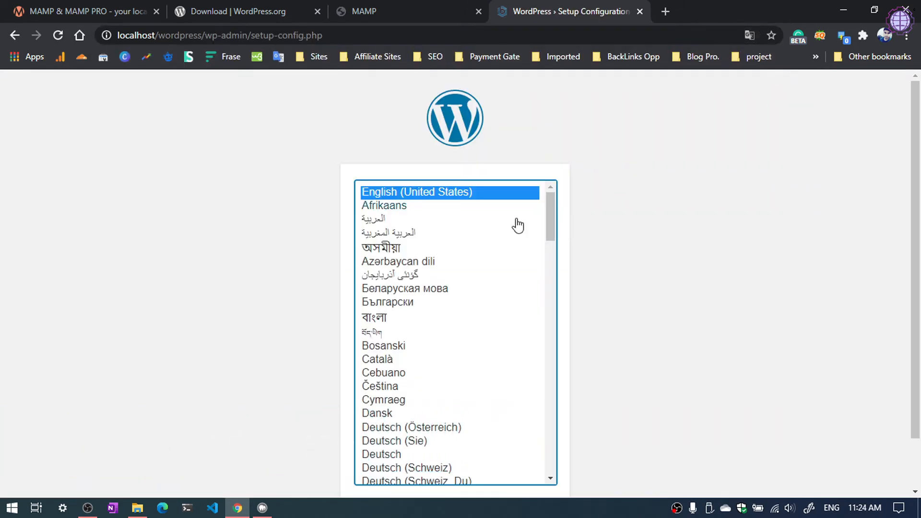
Continue setup with English (United States) to the database-details welcome page.
scroll(down, 3)
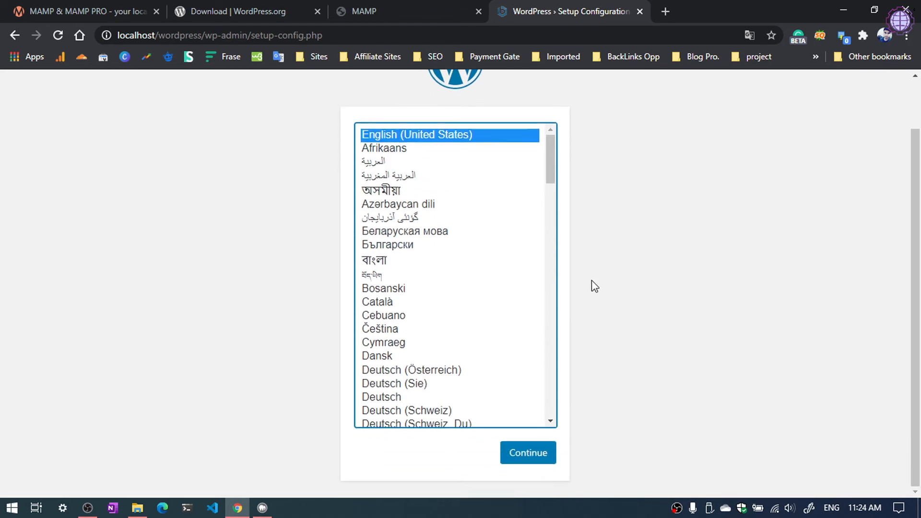
click(527, 451)
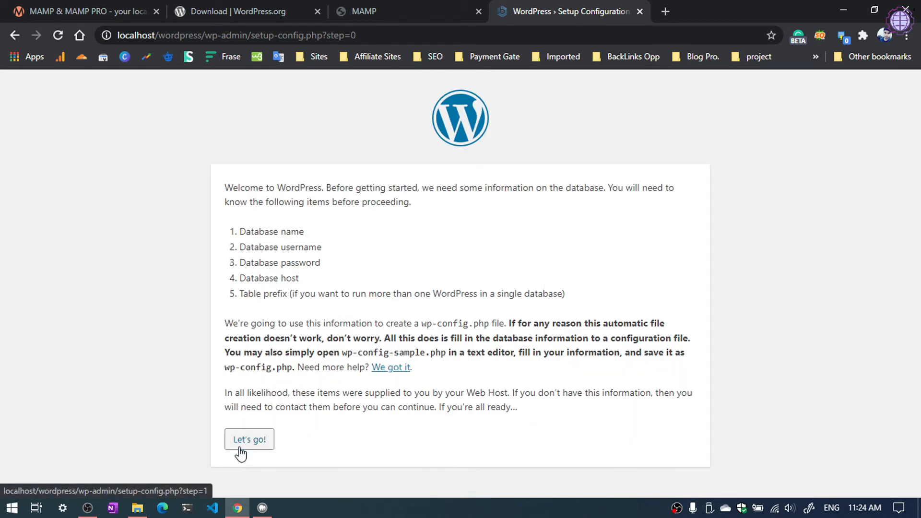
click(248, 438)
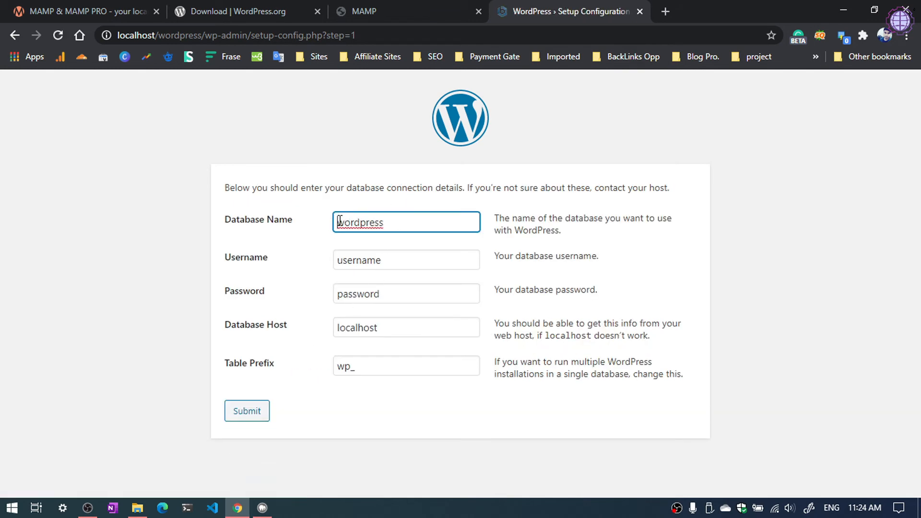
mouse_move(338, 276)
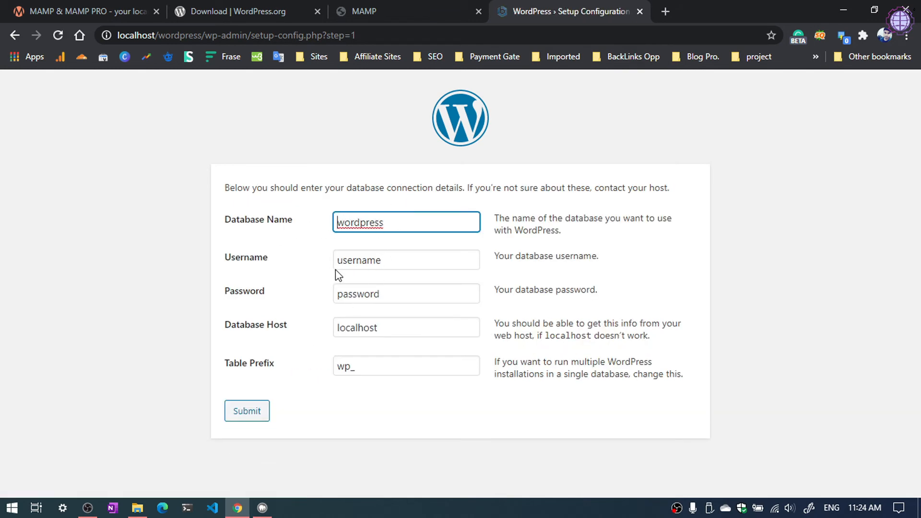
text(r)
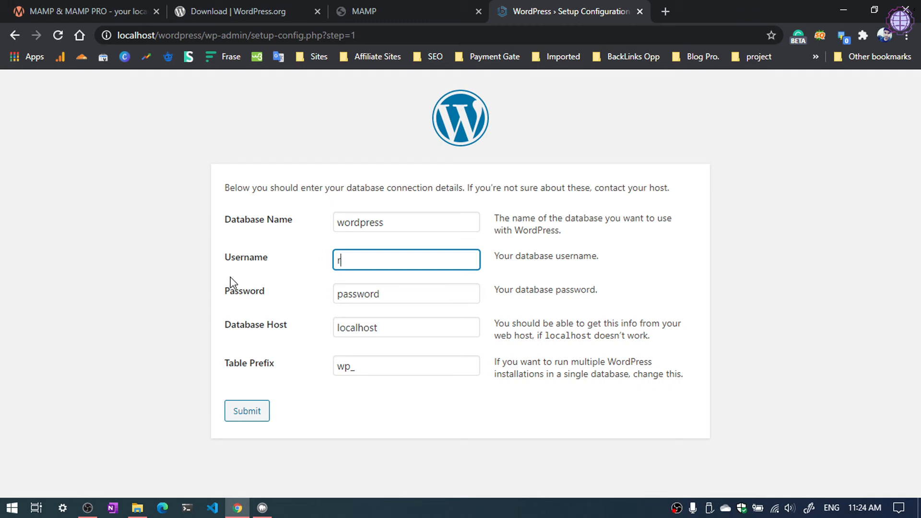
text(oot)
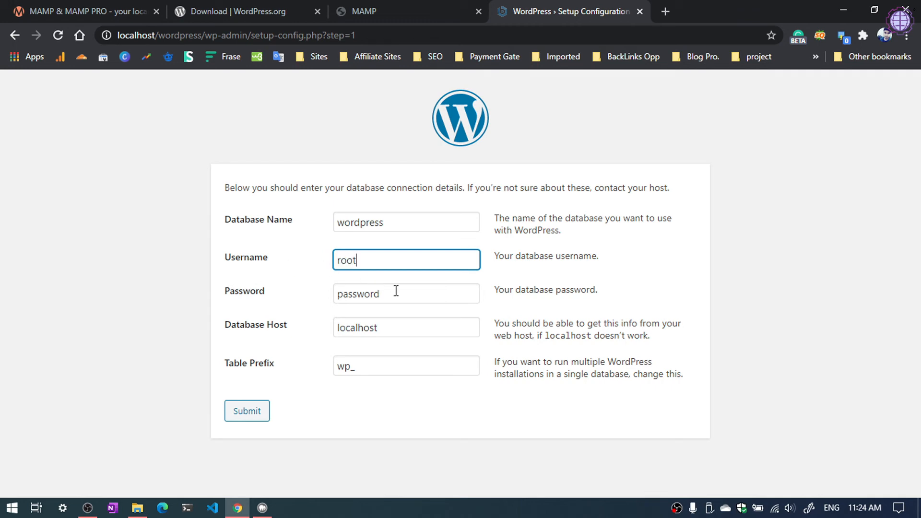
text(root)
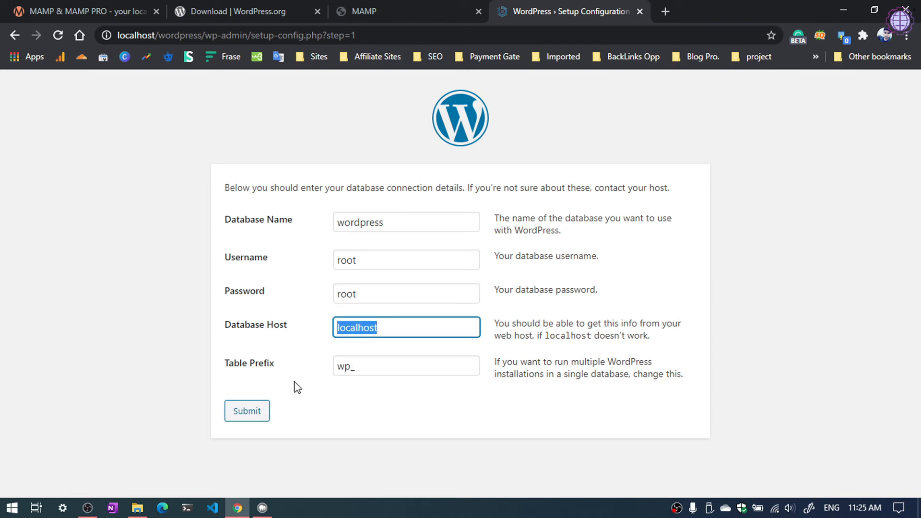
click(246, 411)
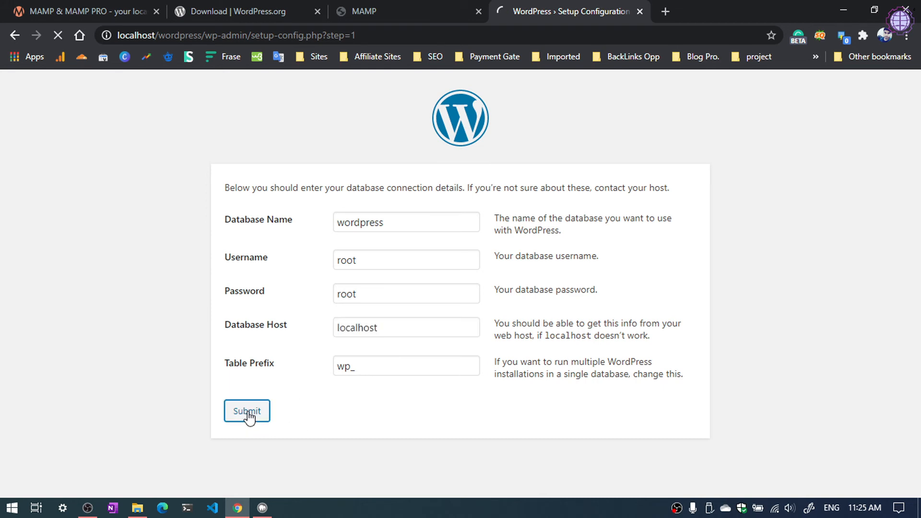
click(246, 411)
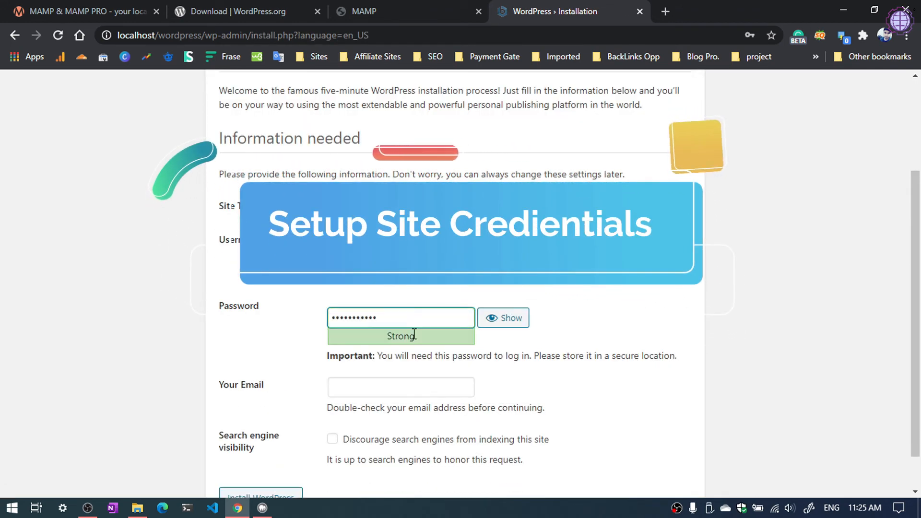
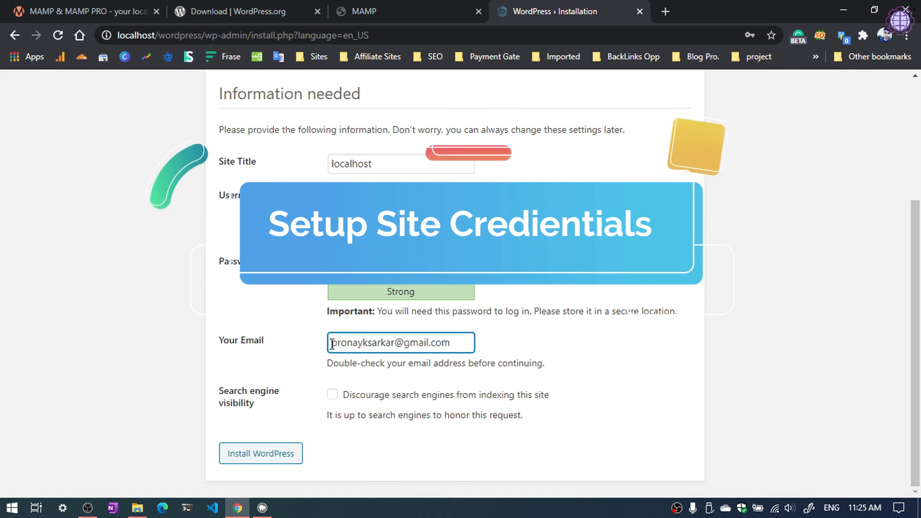
triple_click(401, 342)
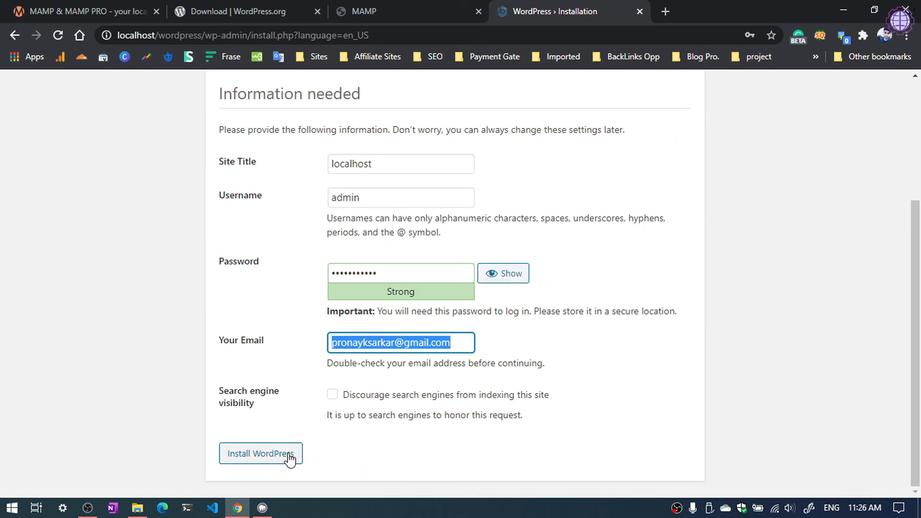
click(260, 453)
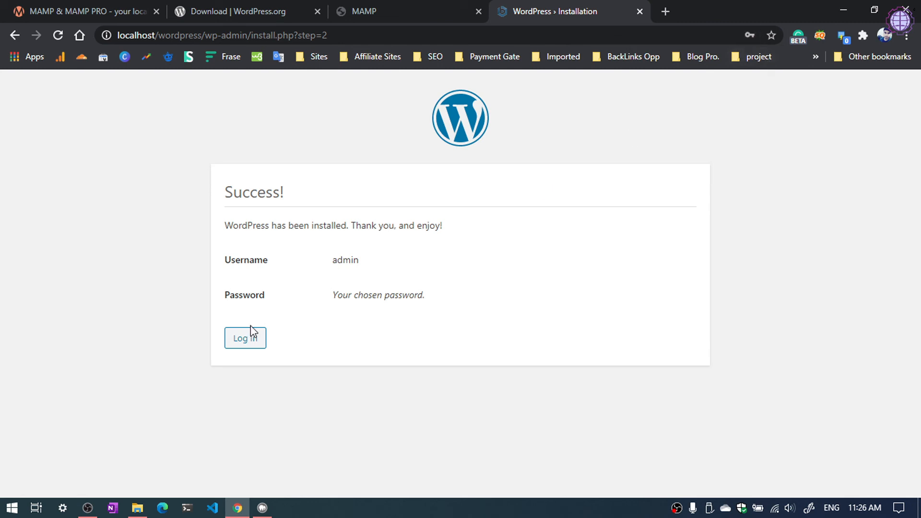
mouse_move(499, 345)
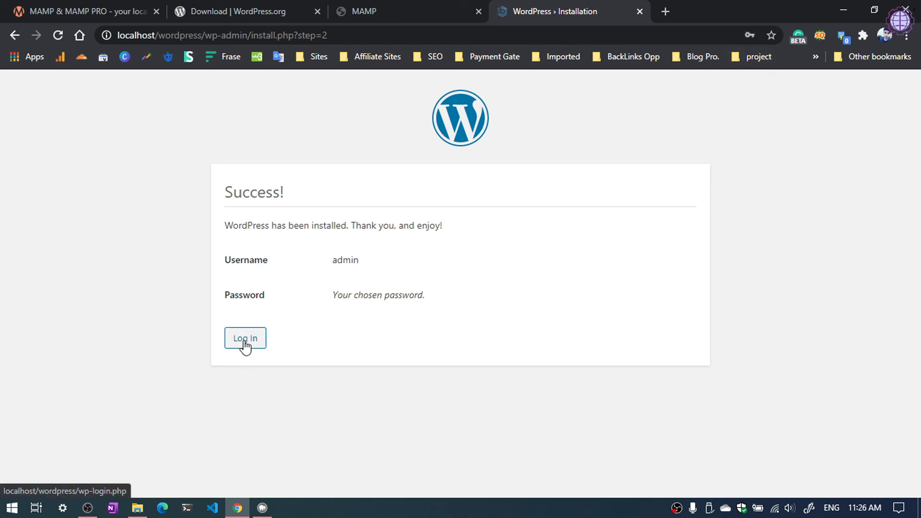
mouse_move(237, 348)
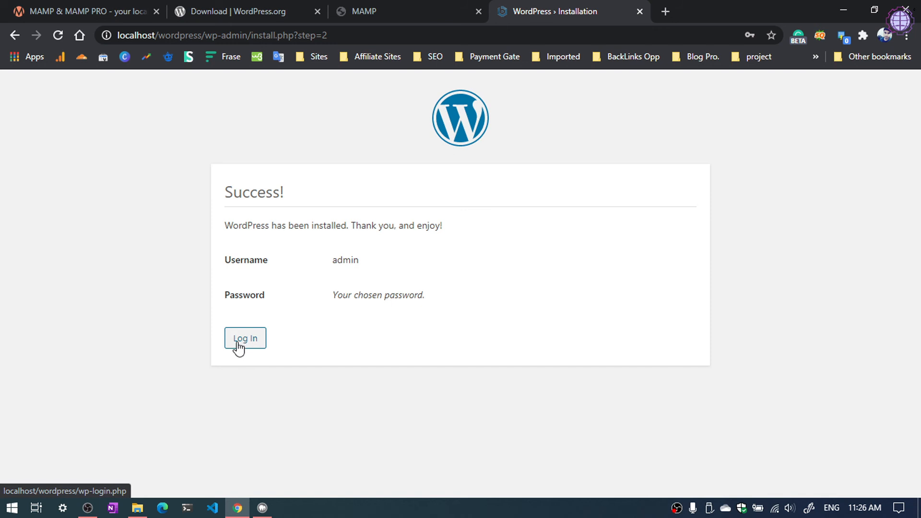
Log in as admin from the Success page and reach the localhost front page with Hello world! post.
click(244, 338)
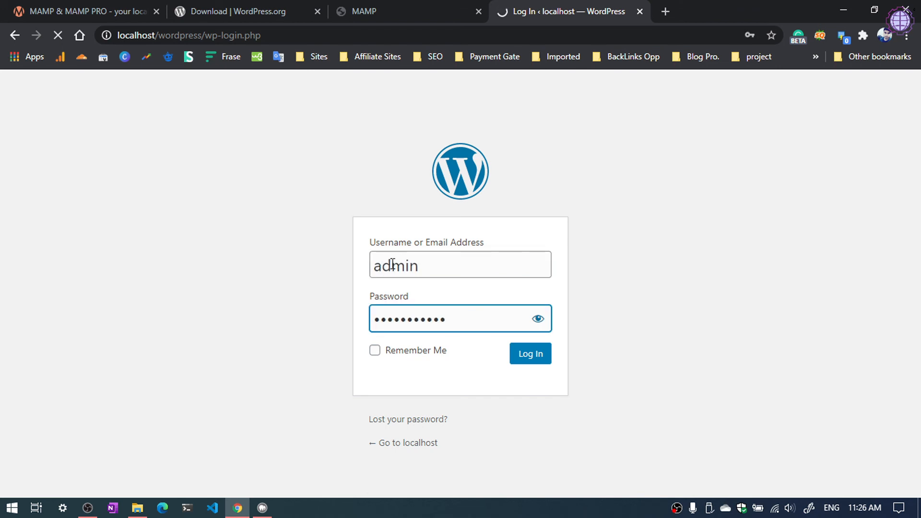
click(529, 353)
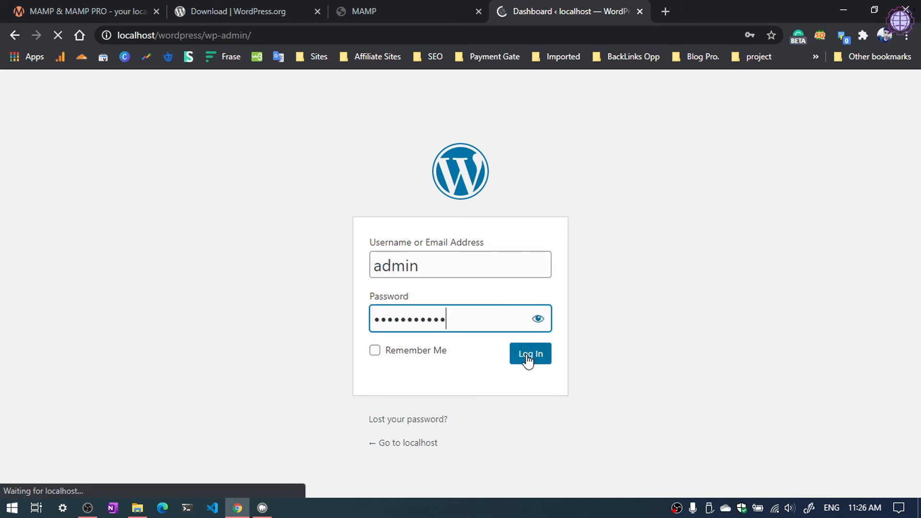
click(528, 353)
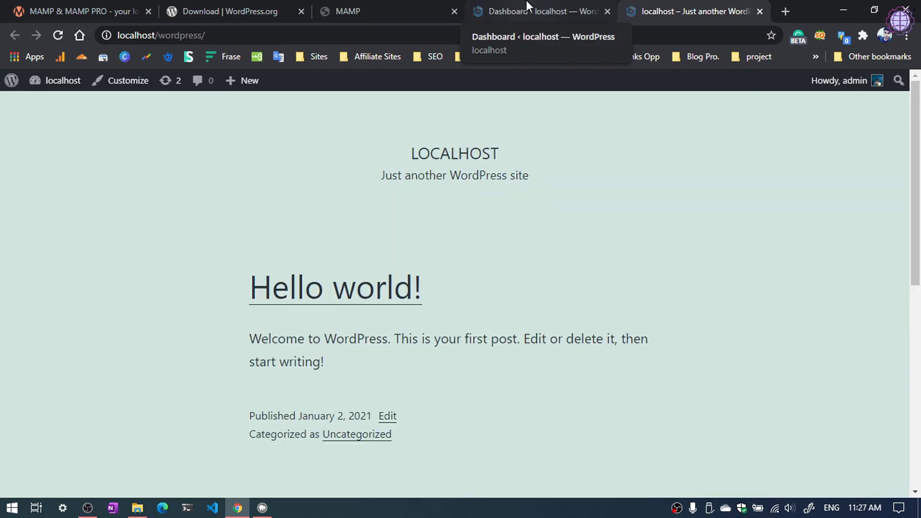
click(534, 12)
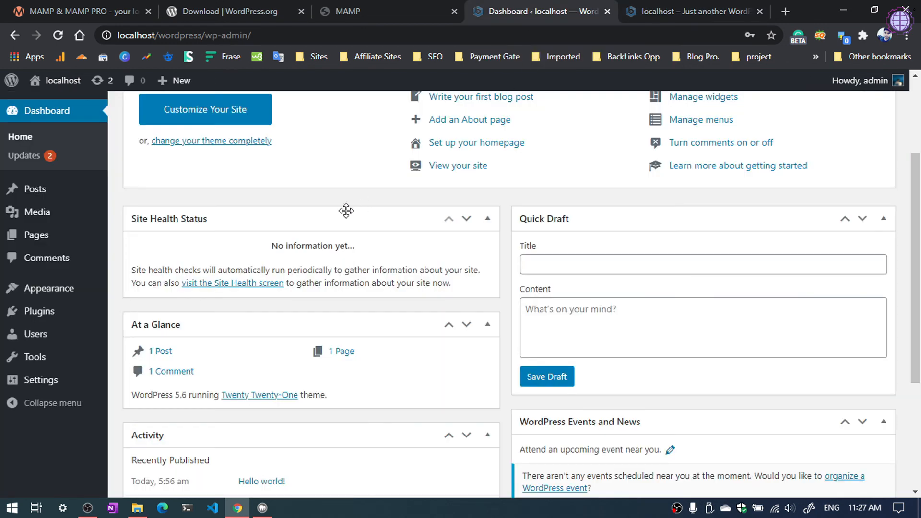
scroll(up, 3)
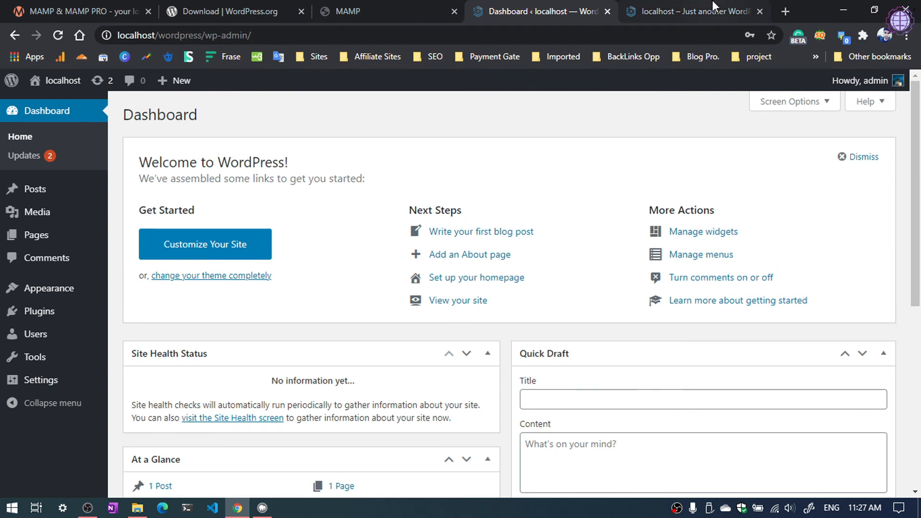
mouse_move(693, 12)
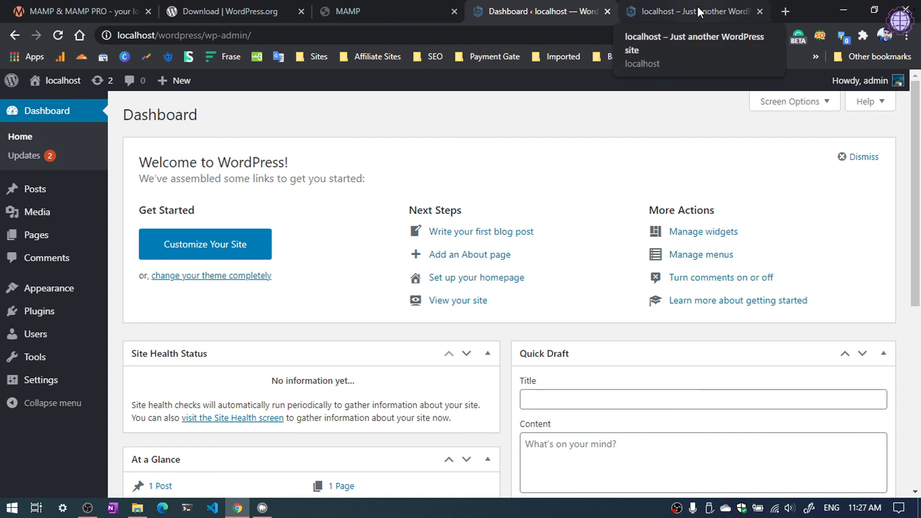
click(692, 12)
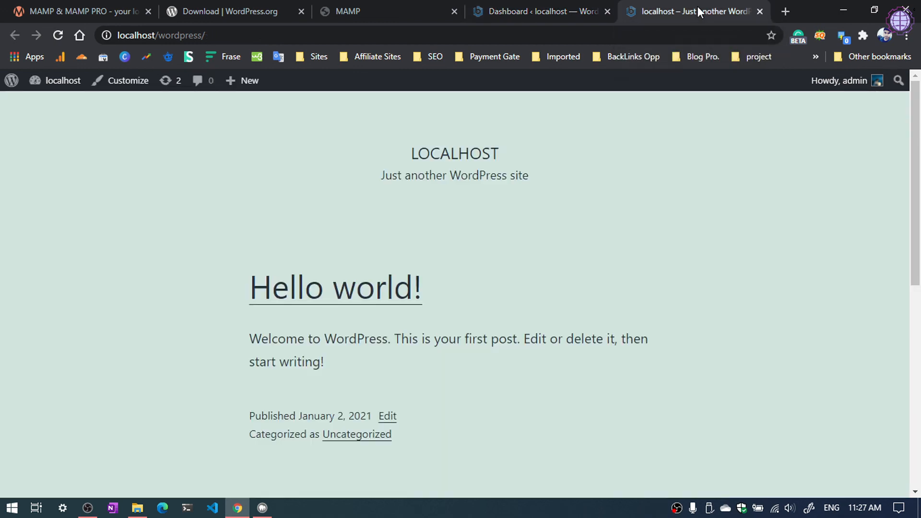